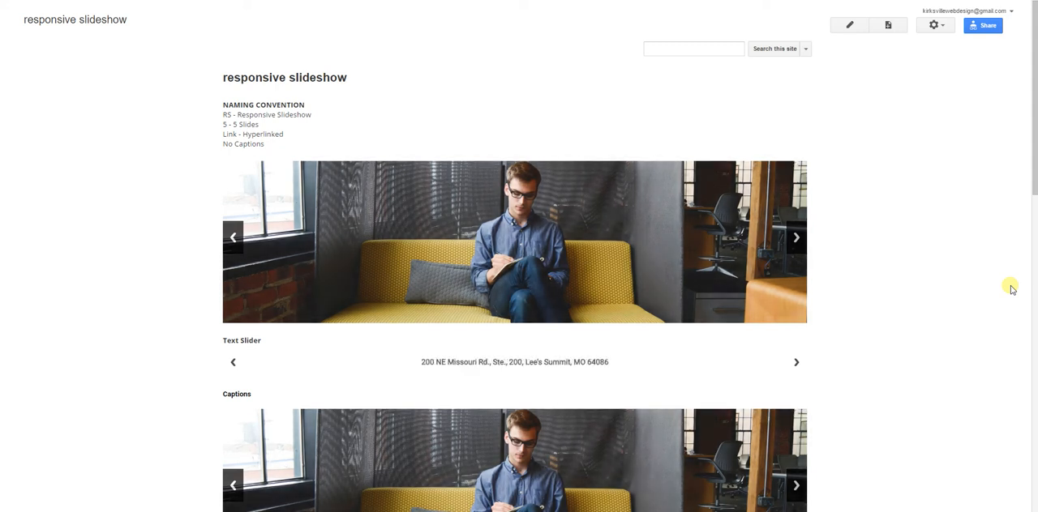
Step: Advance the live image slideshow through several slides
{"action": "left_click", "coordinate": [796, 362]}
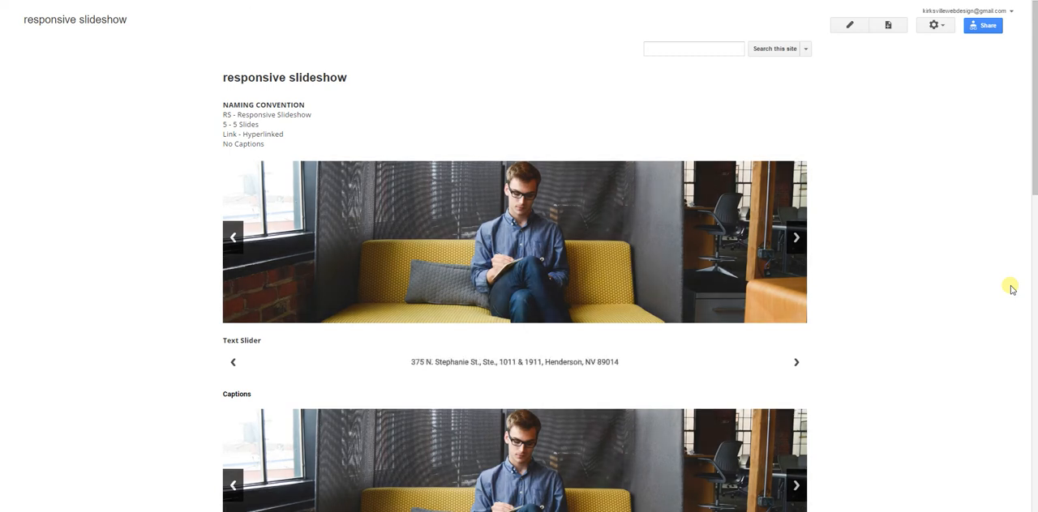
{"action": "left_click", "coordinate": [795, 363]}
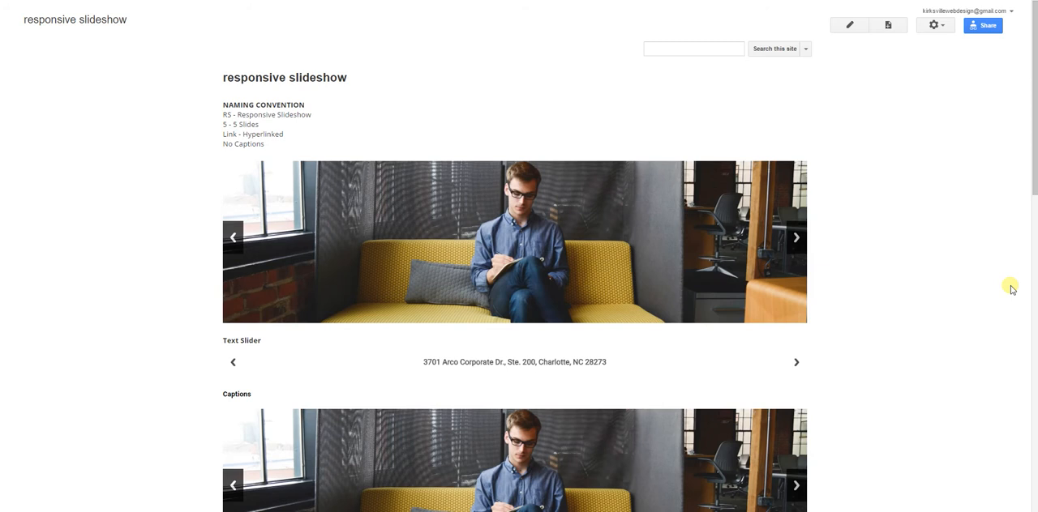
{"action": "left_click", "coordinate": [796, 363]}
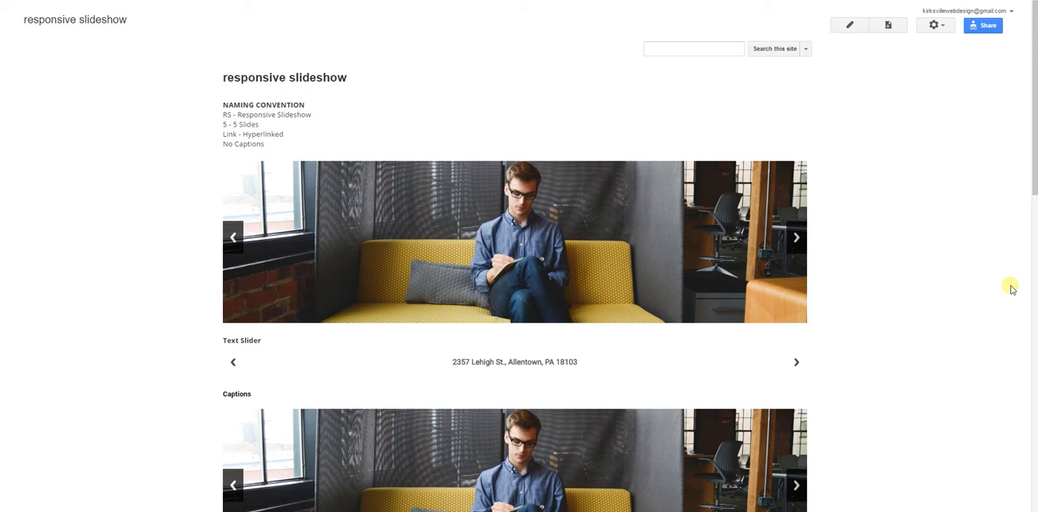
{"action": "left_click", "coordinate": [795, 362]}
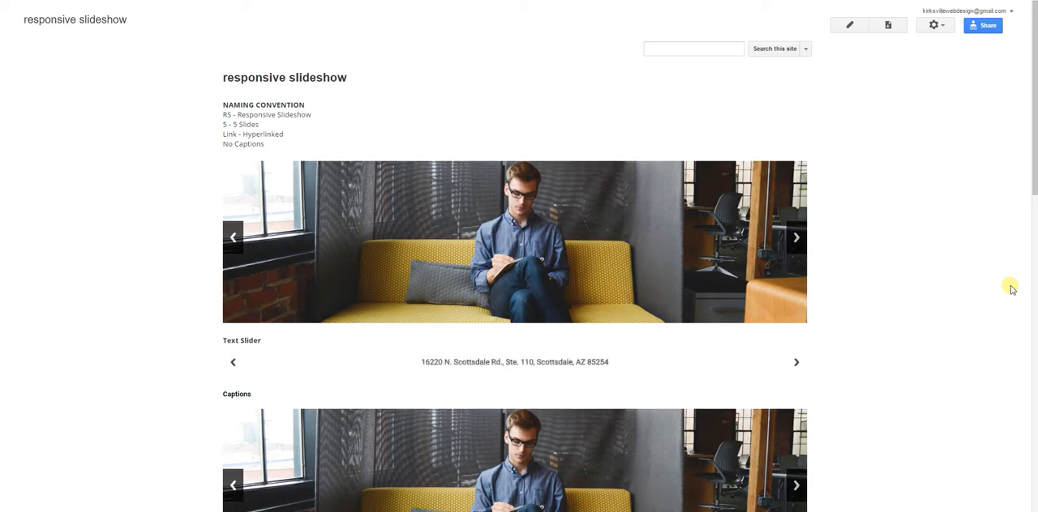
{"action": "mouse_move", "coordinate": [888, 274]}
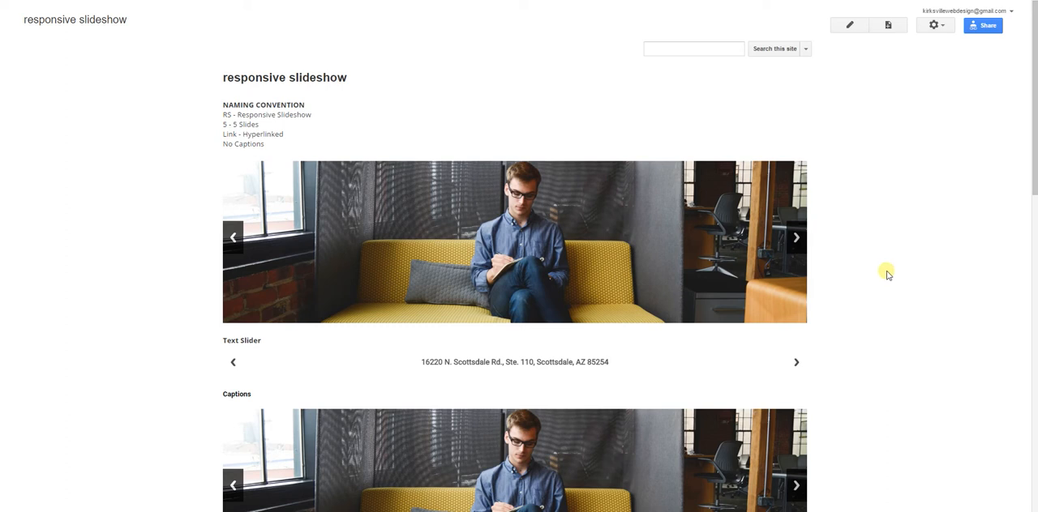
{"action": "left_click", "coordinate": [795, 362]}
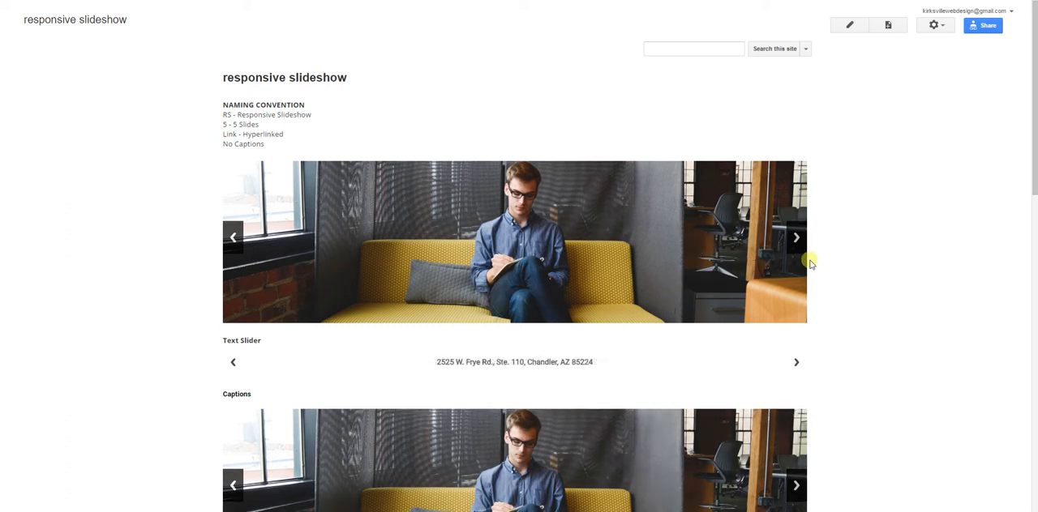
{"action": "mouse_move", "coordinate": [796, 237]}
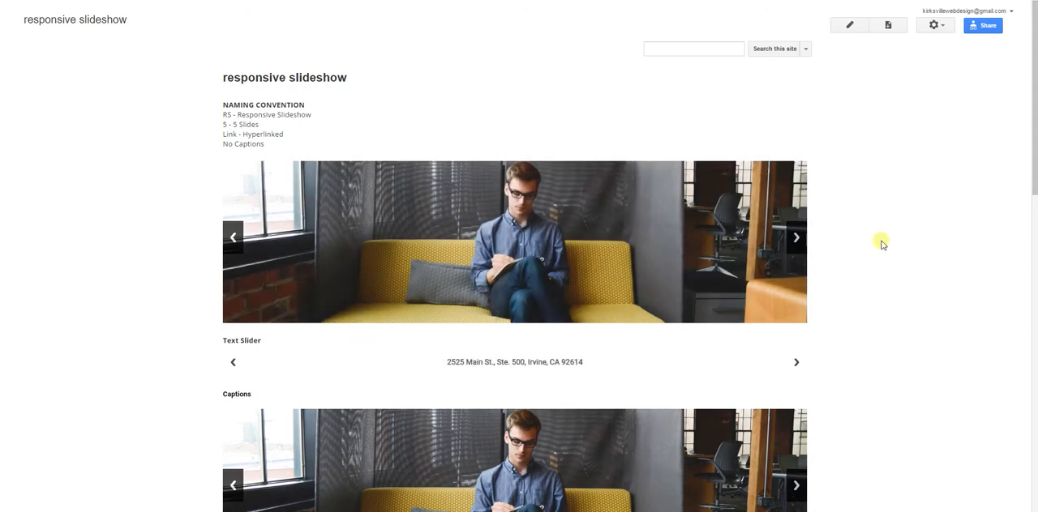
Step: Switch the page into edit mode and select the first slideshow gadget
{"action": "scroll", "scroll_direction": "down", "scroll_amount": 3}
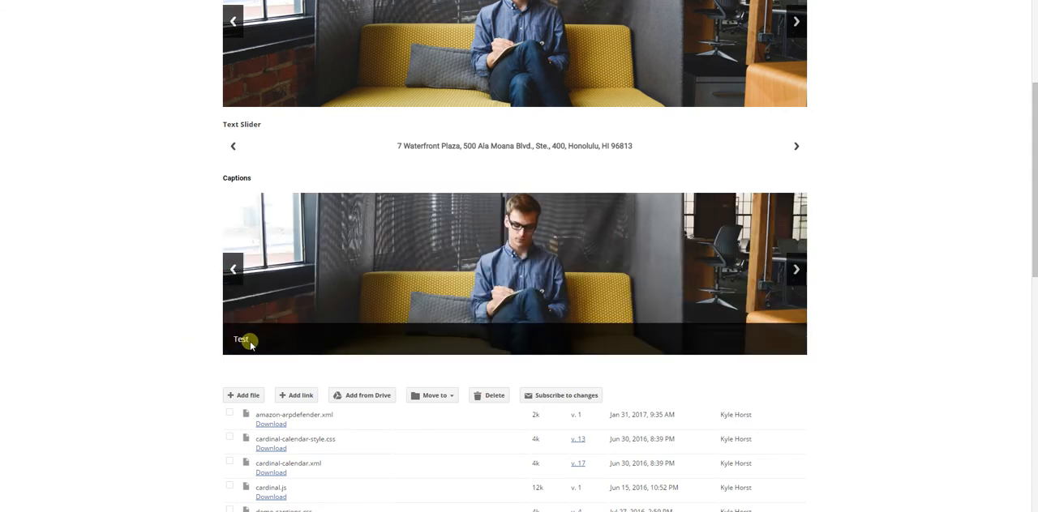
{"action": "scroll", "scroll_direction": "up", "scroll_amount": 3}
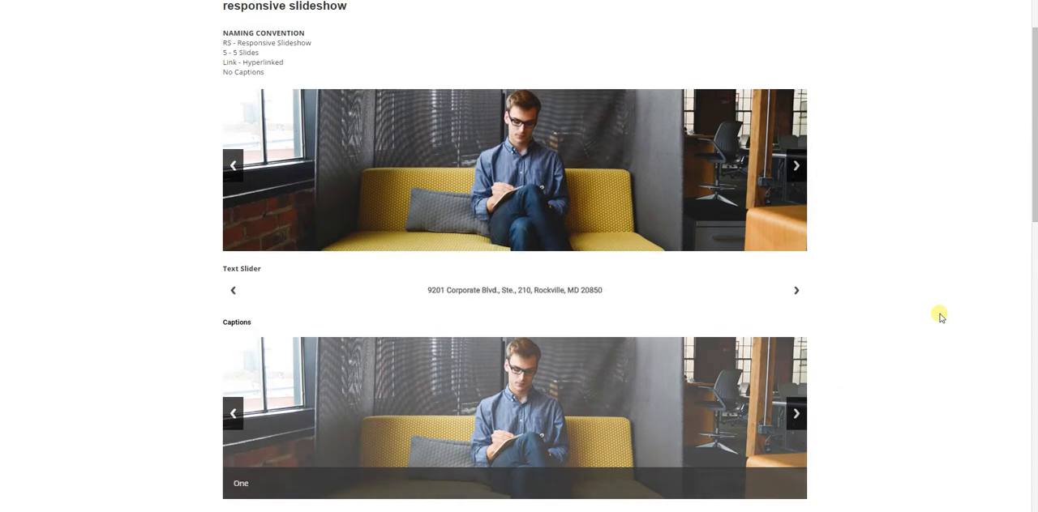
{"action": "scroll", "scroll_direction": "up", "scroll_amount": 3}
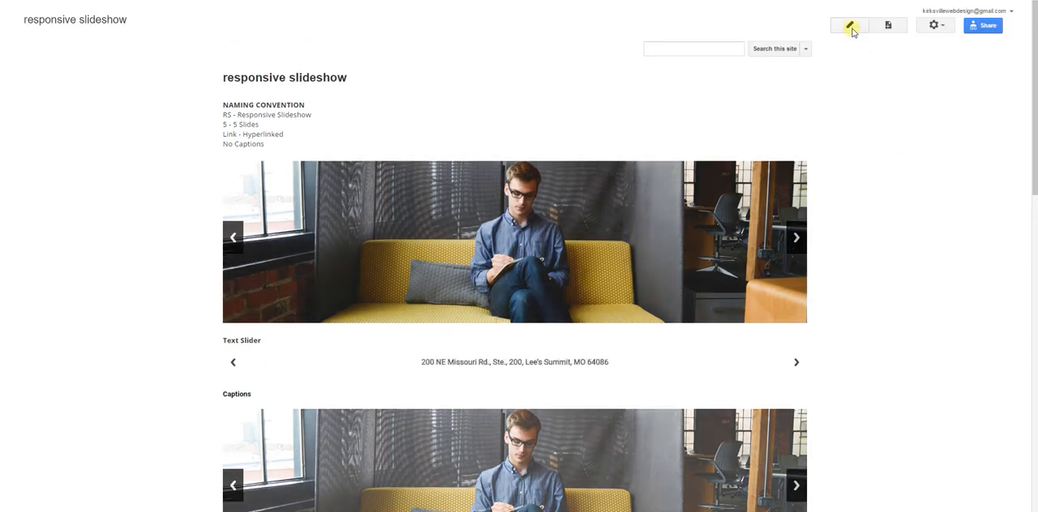
{"action": "left_click", "coordinate": [849, 25]}
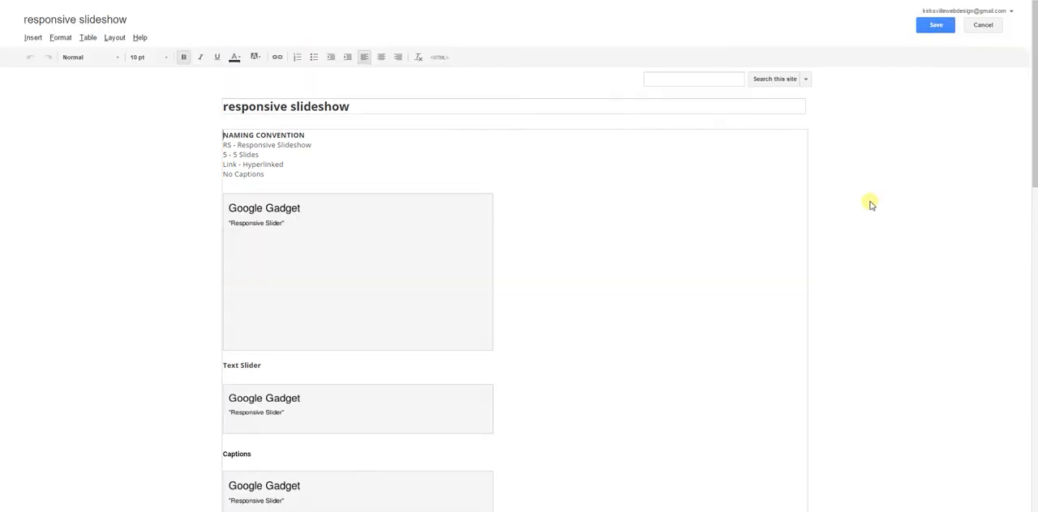
{"action": "left_click", "coordinate": [357, 272]}
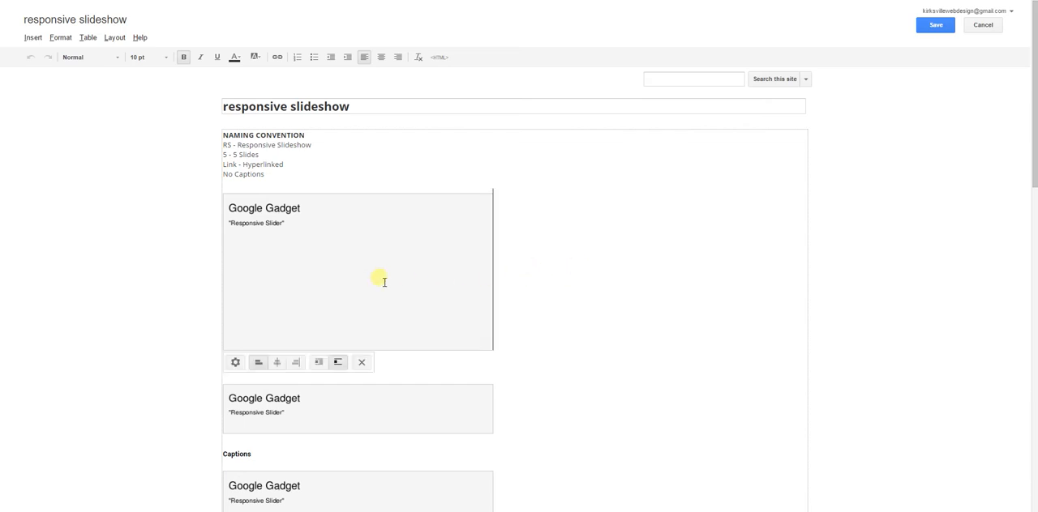
{"action": "mouse_move", "coordinate": [235, 363]}
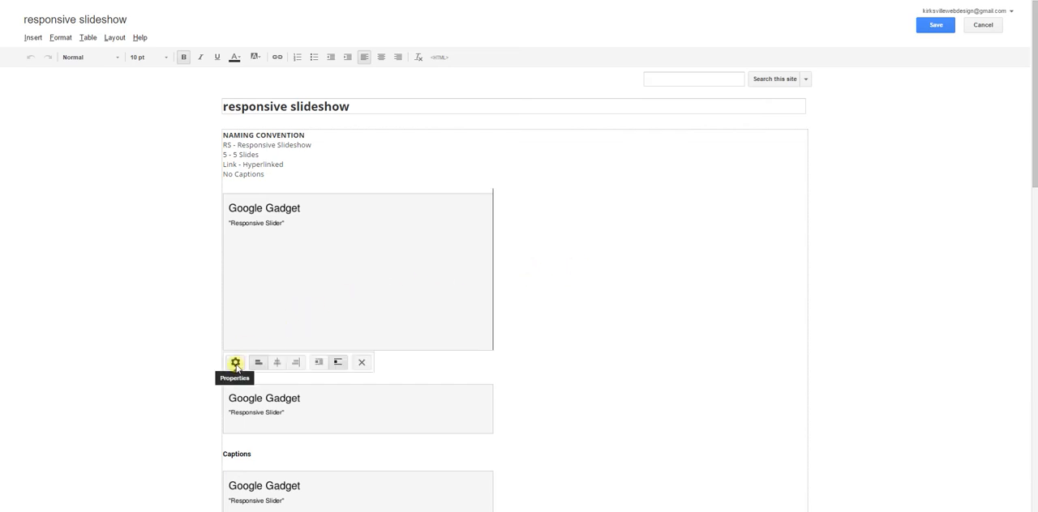
Step: Review the first gadget's setup: five image URLs, speed 800, 4000 between slides
{"action": "left_click", "coordinate": [235, 363]}
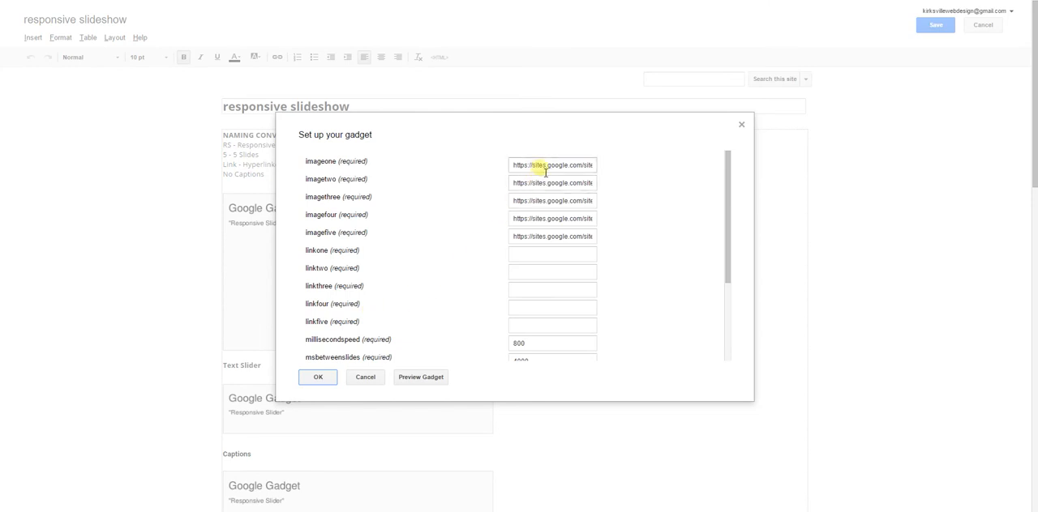
{"action": "scroll", "scroll_direction": "down", "scroll_amount": 3}
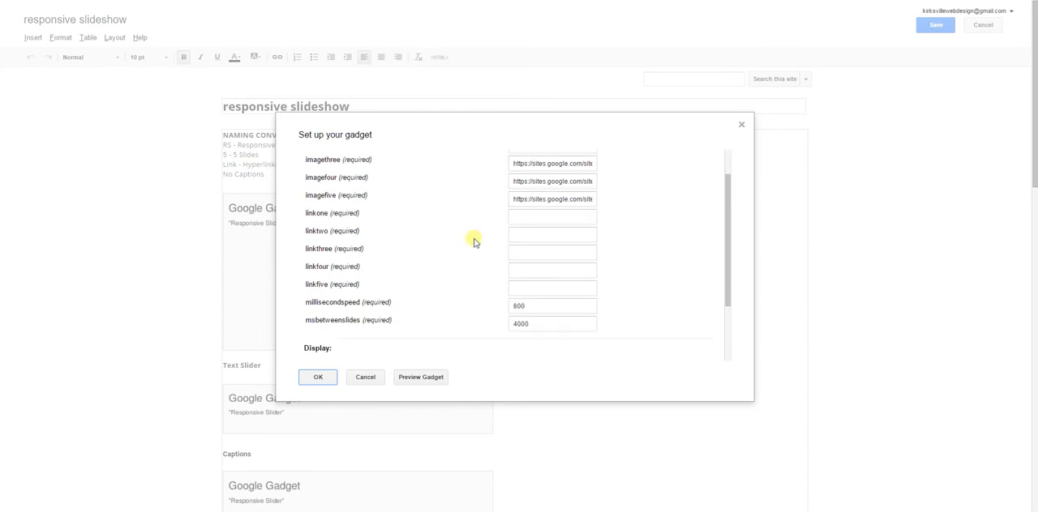
{"action": "scroll", "scroll_direction": "down", "scroll_amount": 3}
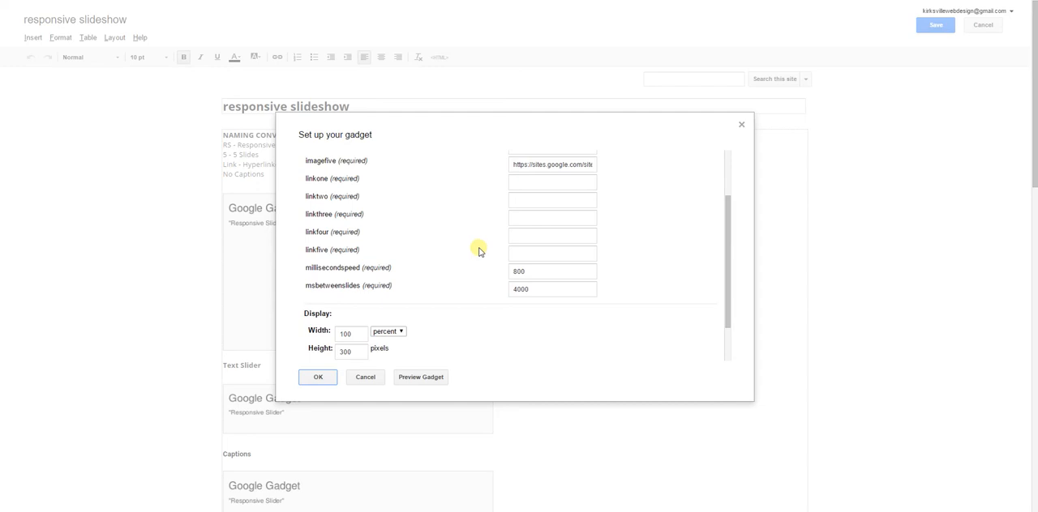
{"action": "left_click", "coordinate": [551, 272]}
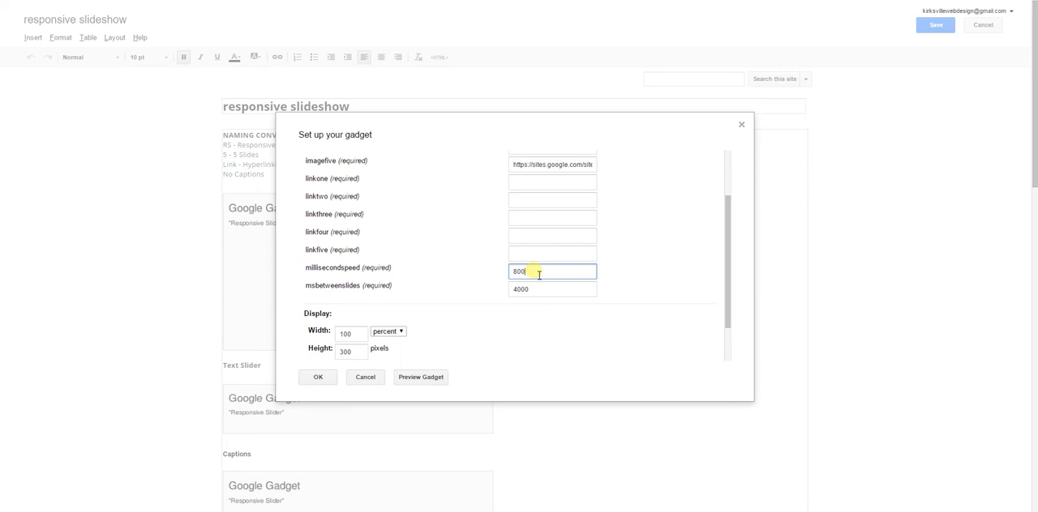
{"action": "left_click", "coordinate": [552, 289]}
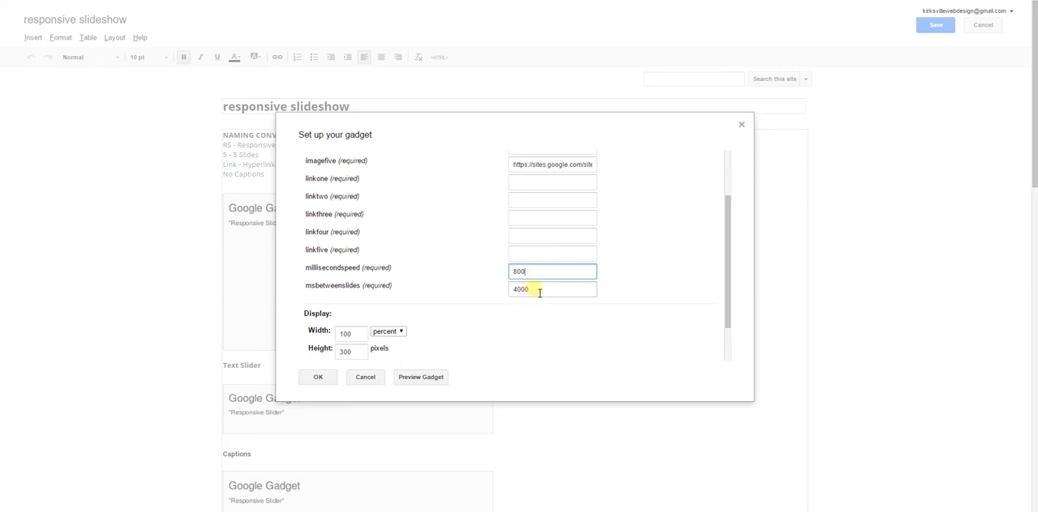
{"action": "scroll", "scroll_direction": "up", "scroll_amount": 3}
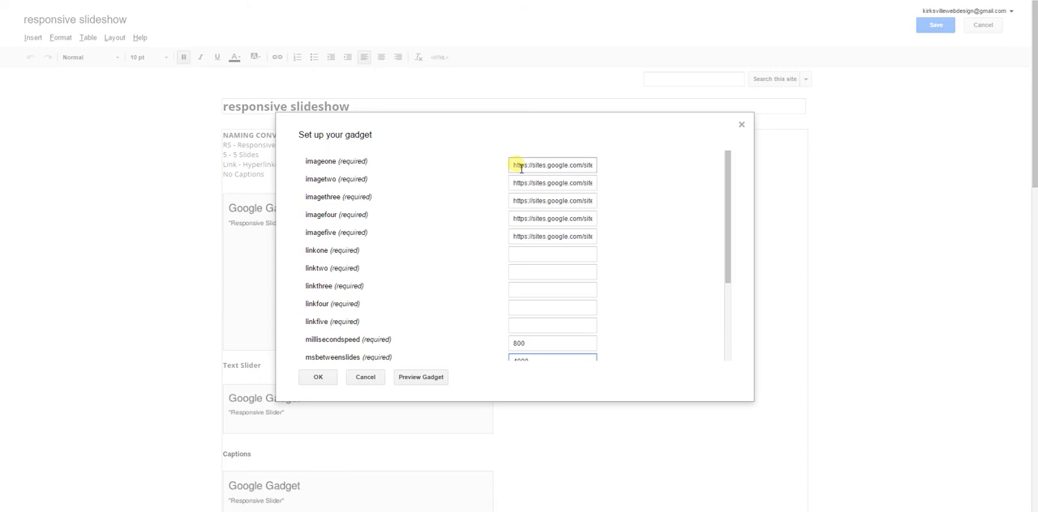
{"action": "triple_click", "coordinate": [551, 165]}
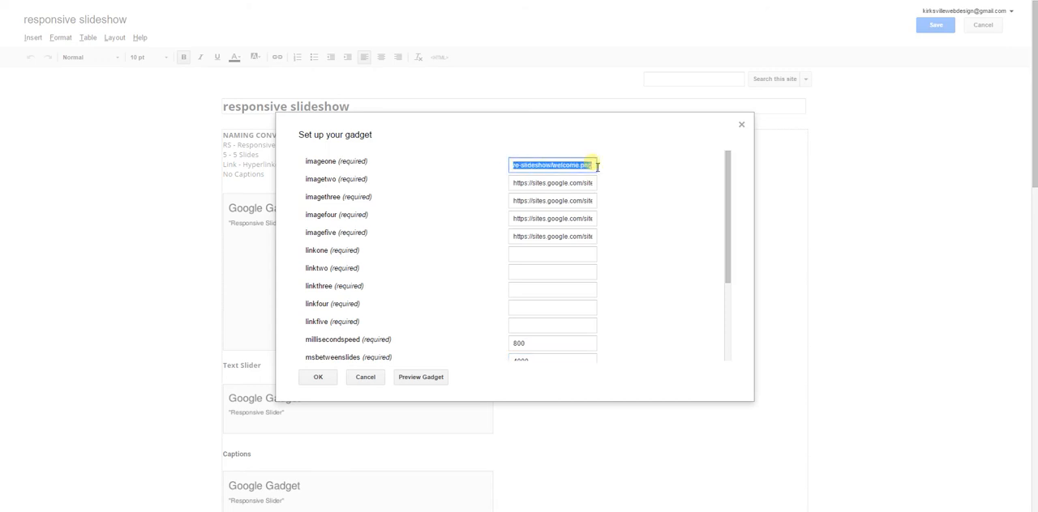
{"action": "left_click", "coordinate": [566, 166]}
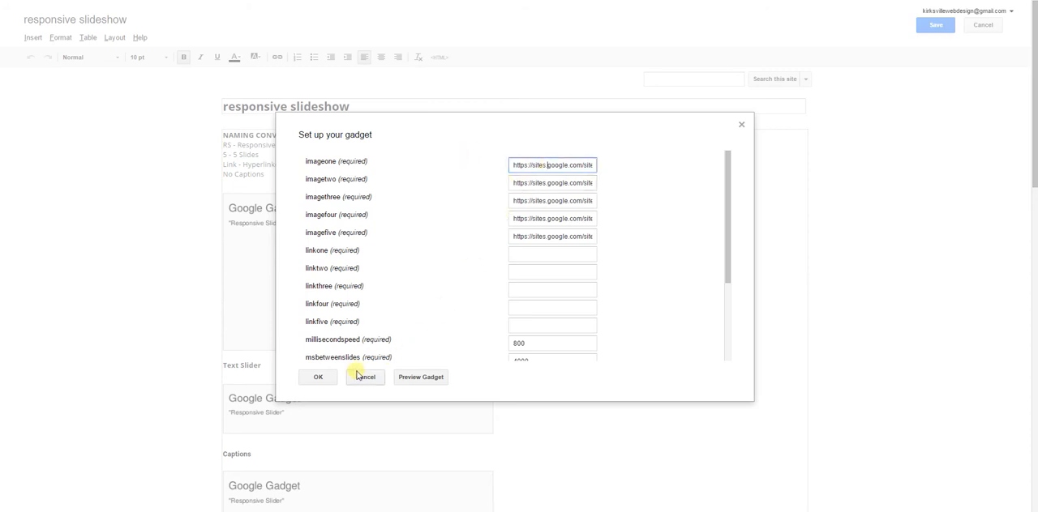
Step: Cancel the gadget setup dialog without saving changes
{"action": "left_click", "coordinate": [365, 377]}
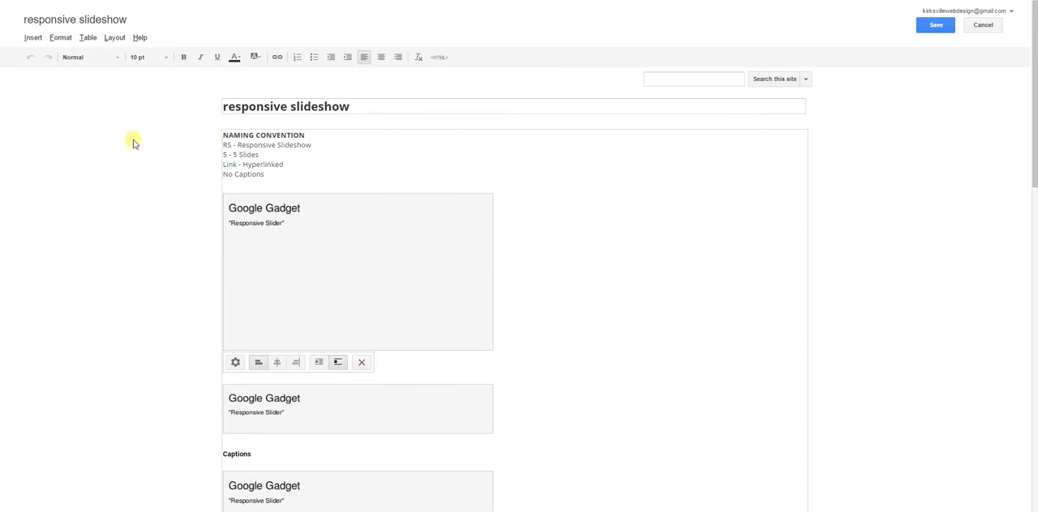
{"action": "mouse_move", "coordinate": [33, 38]}
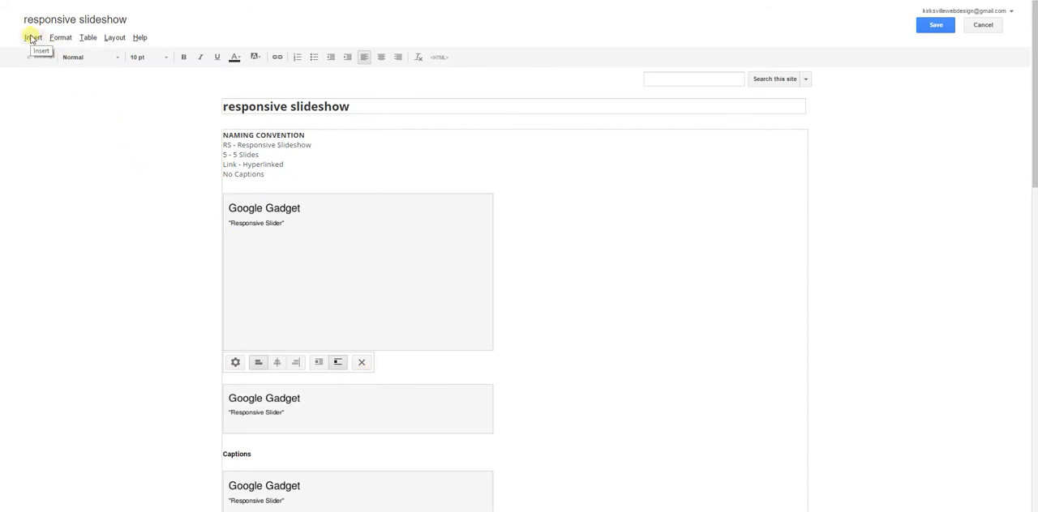
{"action": "mouse_move", "coordinate": [984, 24]}
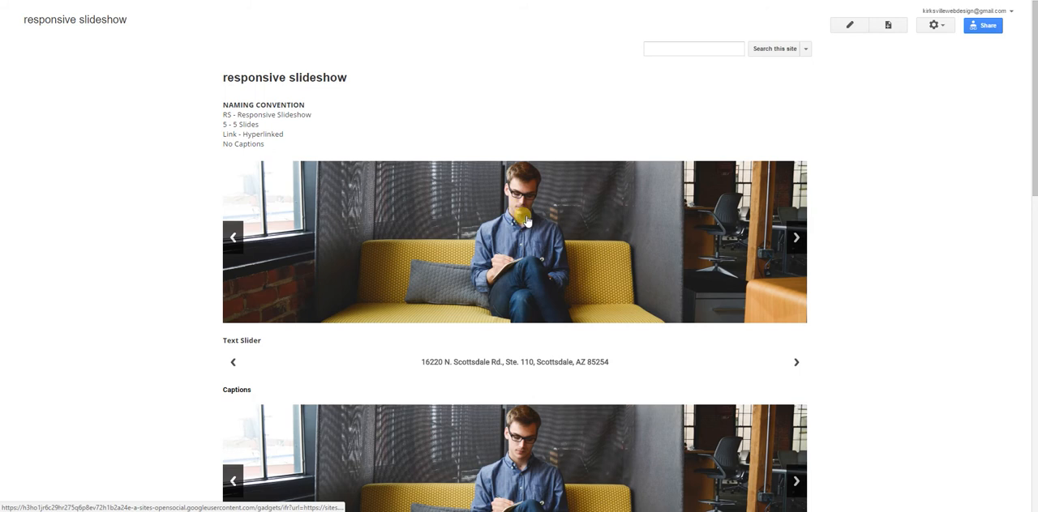
{"action": "right_click", "coordinate": [525, 219]}
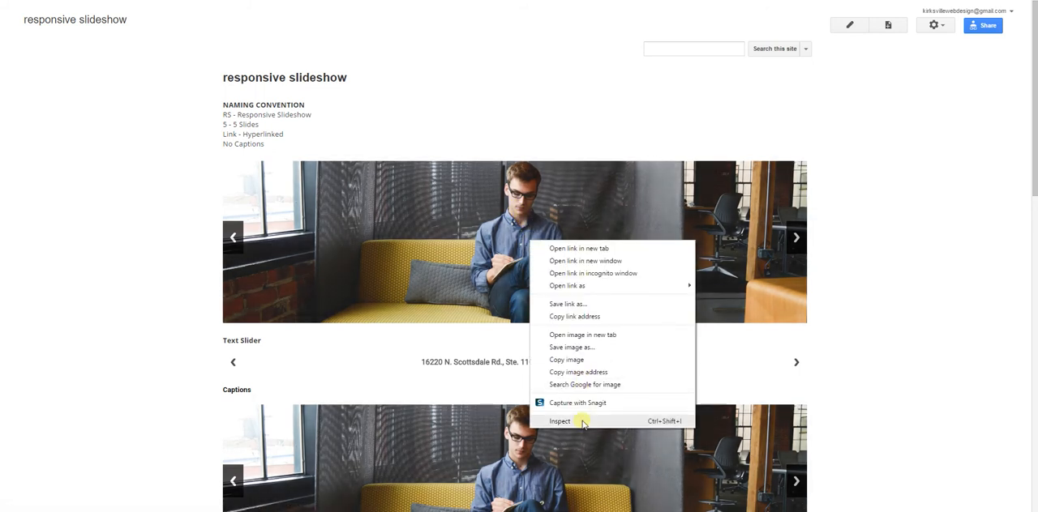
{"action": "left_click", "coordinate": [559, 421]}
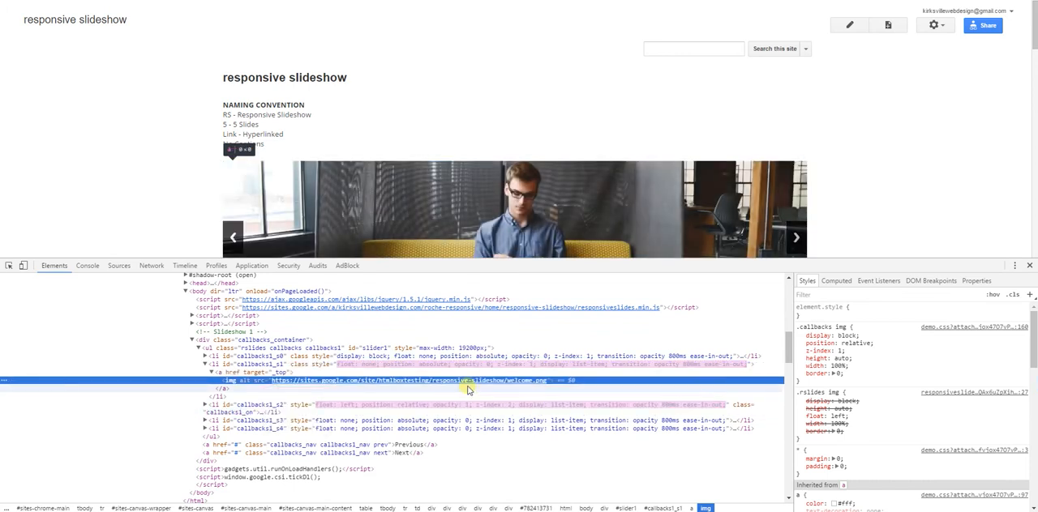
{"action": "mouse_move", "coordinate": [466, 381]}
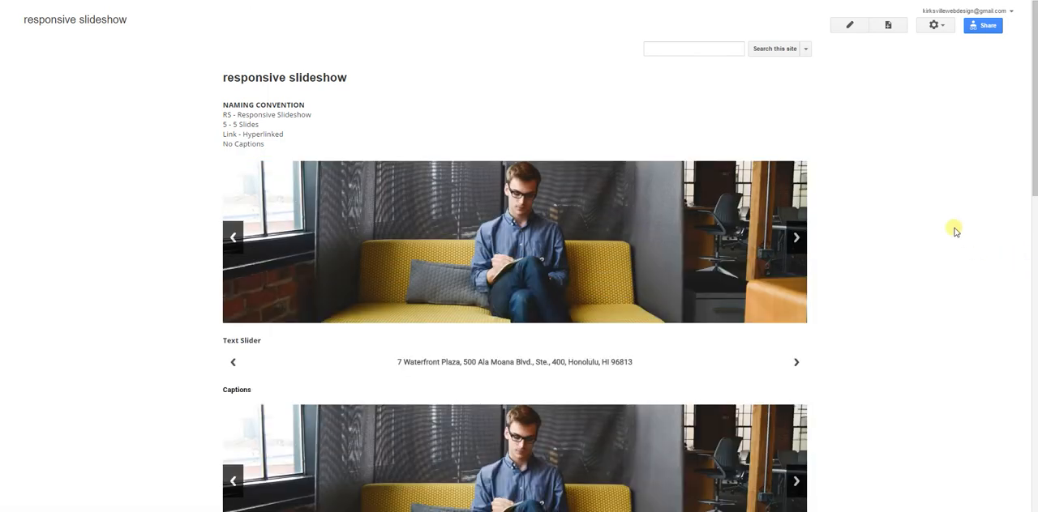
{"action": "mouse_move", "coordinate": [849, 26]}
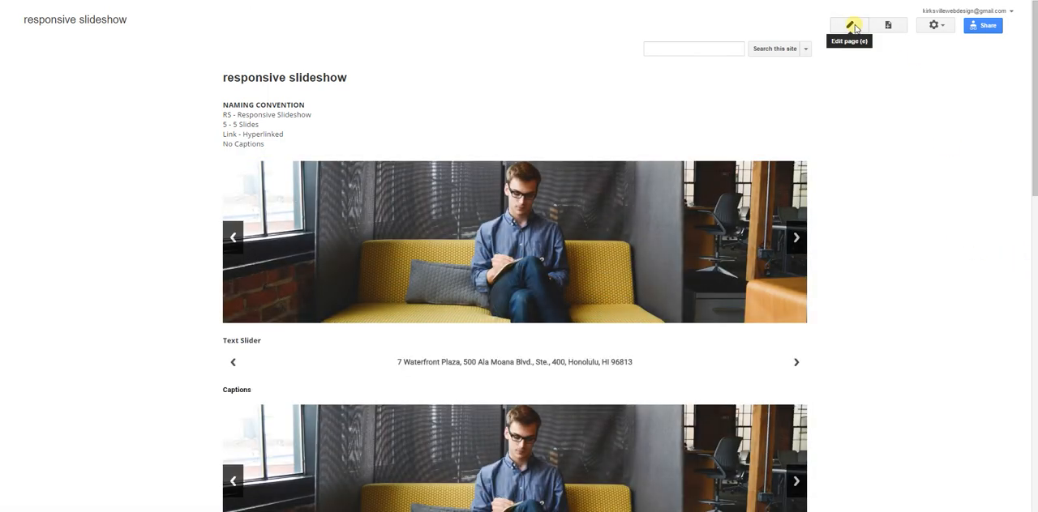
Step: Reopen the first slider's setup and confirm 100 percent width, 300 pixels height
{"action": "left_click", "coordinate": [848, 24]}
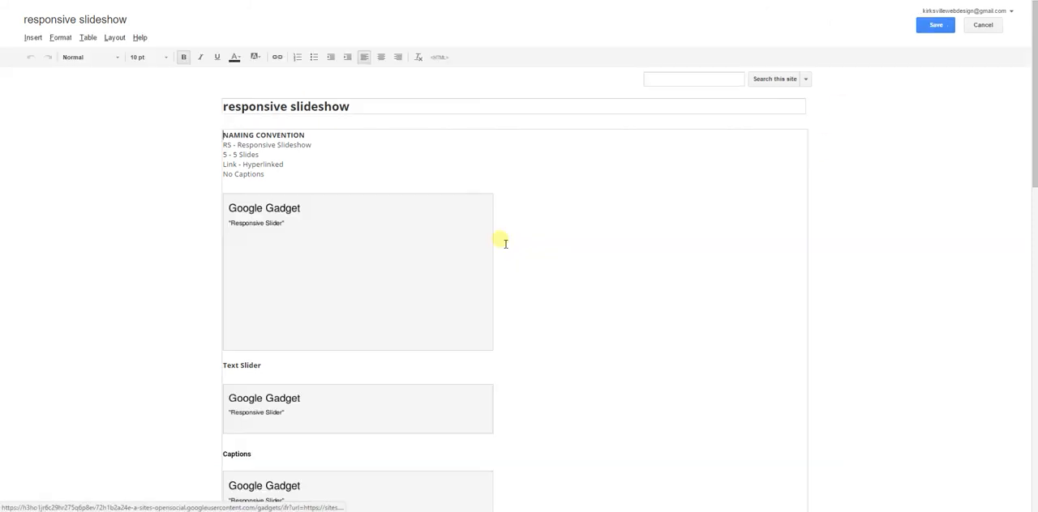
{"action": "double_click", "coordinate": [357, 267]}
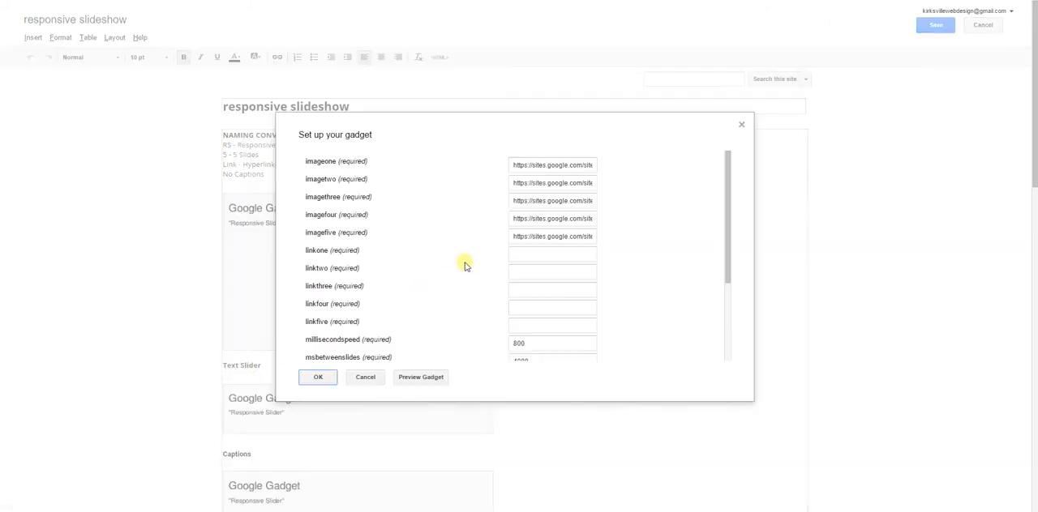
{"action": "scroll", "scroll_direction": "down", "scroll_amount": 3}
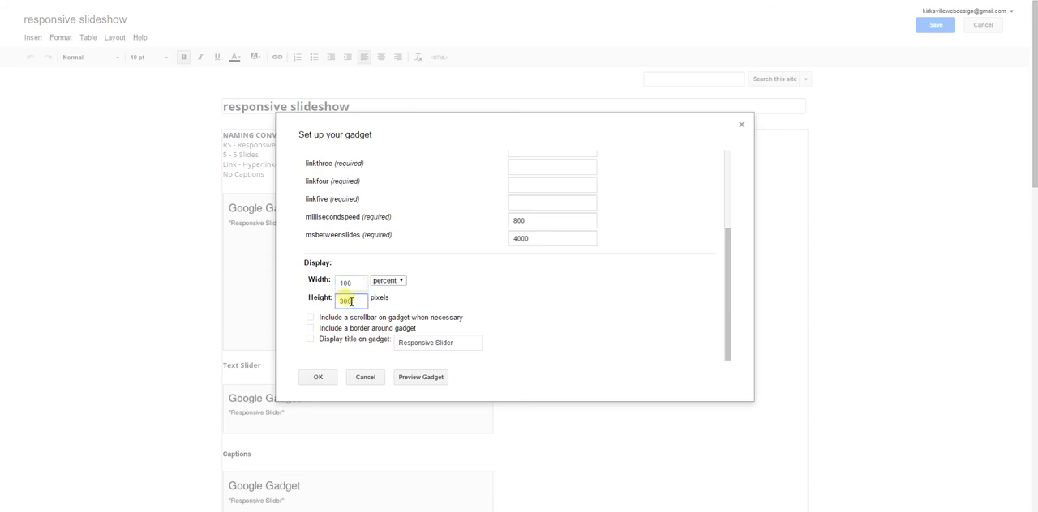
{"action": "mouse_move", "coordinate": [390, 299]}
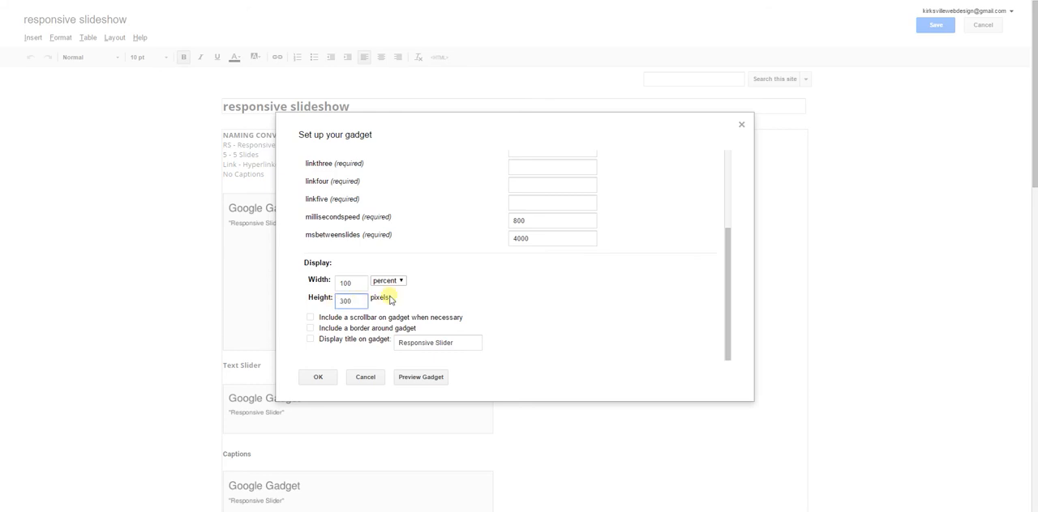
{"action": "left_click", "coordinate": [317, 377]}
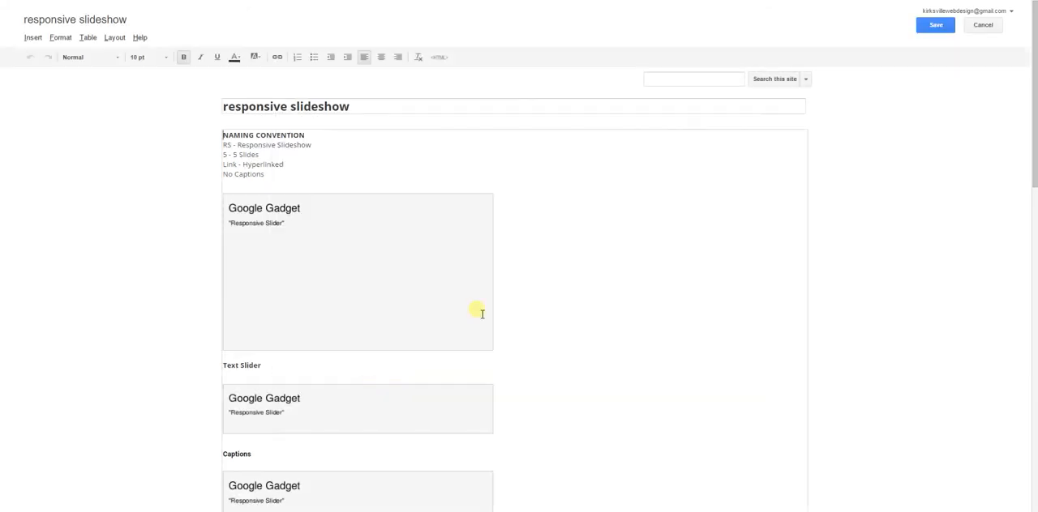
Step: Upload welcome.png through Insert > Image and open the new image's options
{"action": "left_click", "coordinate": [33, 37]}
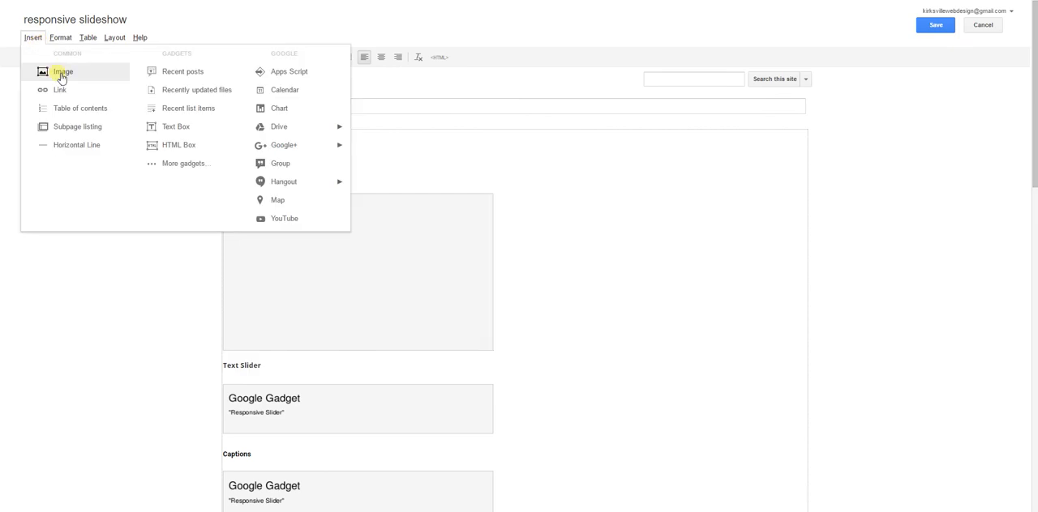
{"action": "left_click", "coordinate": [62, 71]}
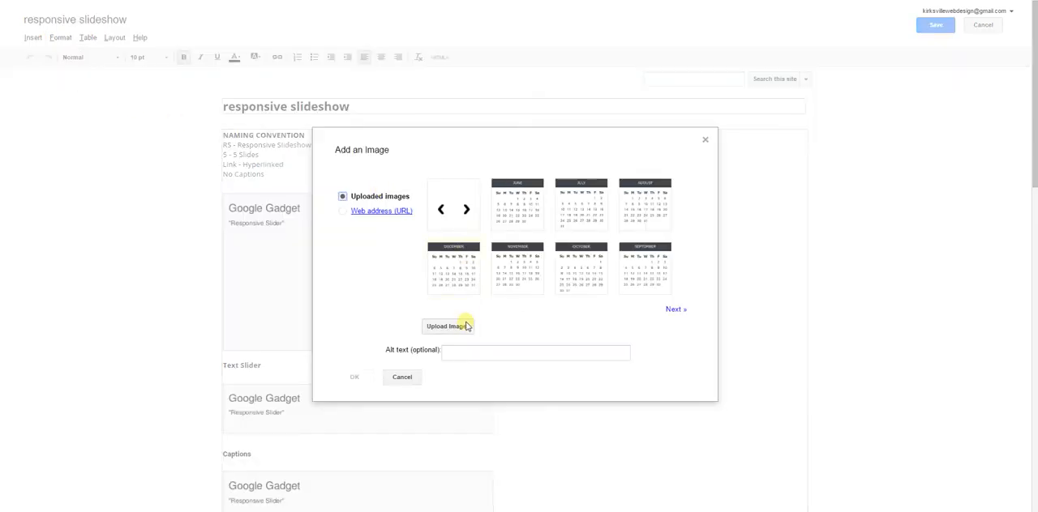
{"action": "left_click", "coordinate": [448, 326]}
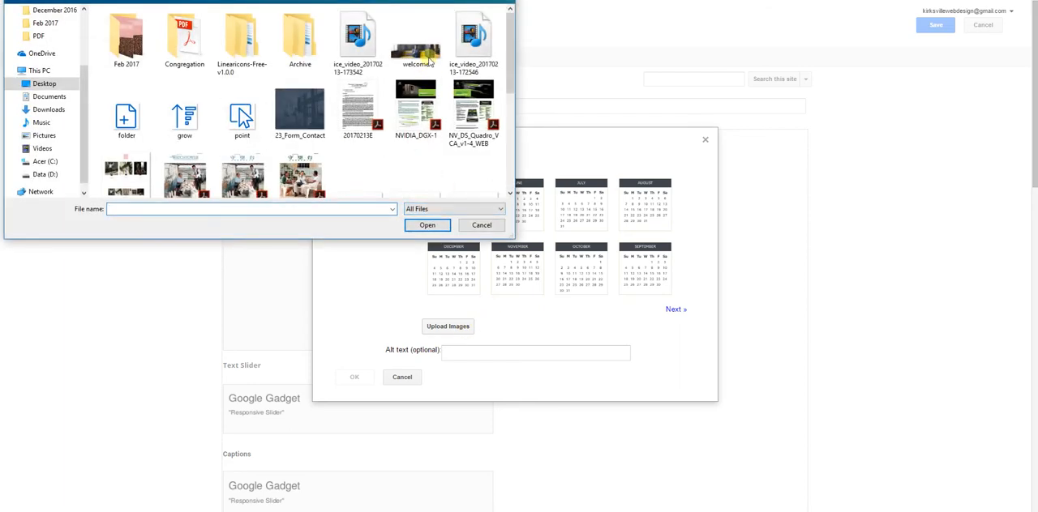
{"action": "left_click", "coordinate": [426, 225]}
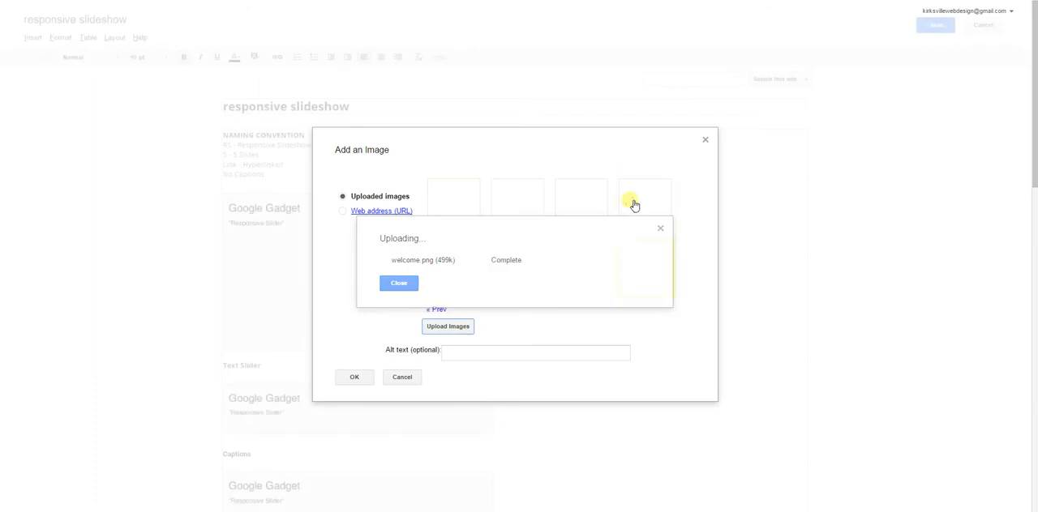
{"action": "left_click", "coordinate": [398, 283]}
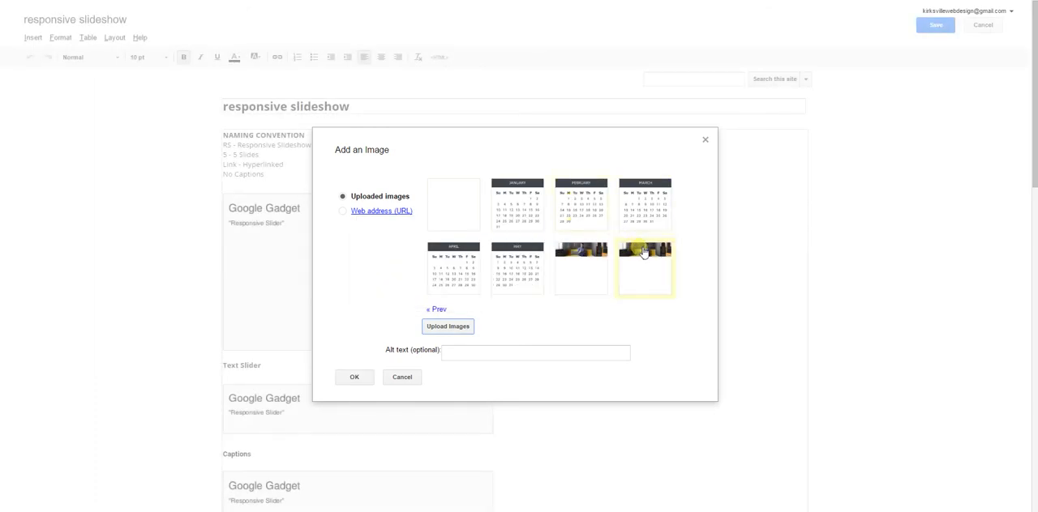
{"action": "right_click", "coordinate": [644, 253]}
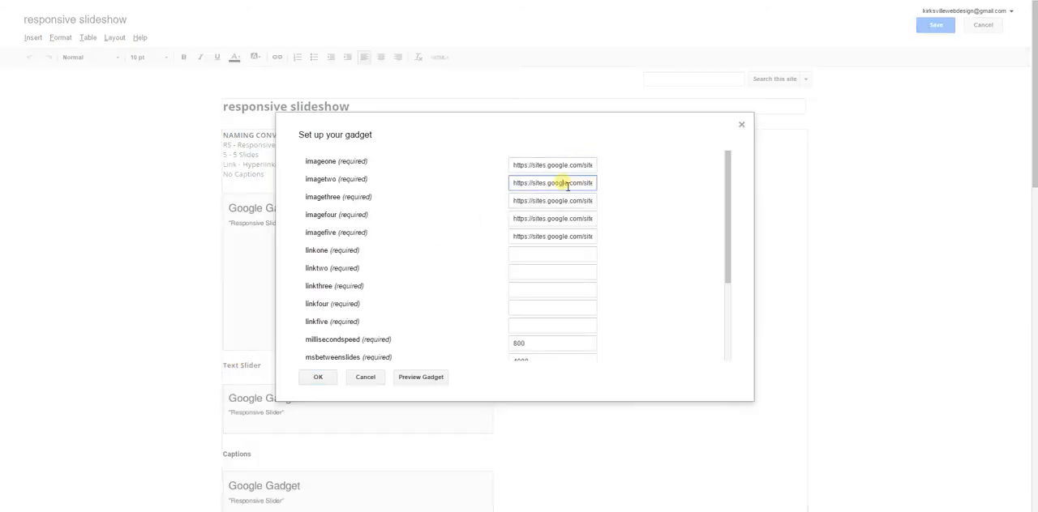
Step: Check the second and fourth image URLs, then scroll down the gadget settings
{"action": "left_click", "coordinate": [553, 218]}
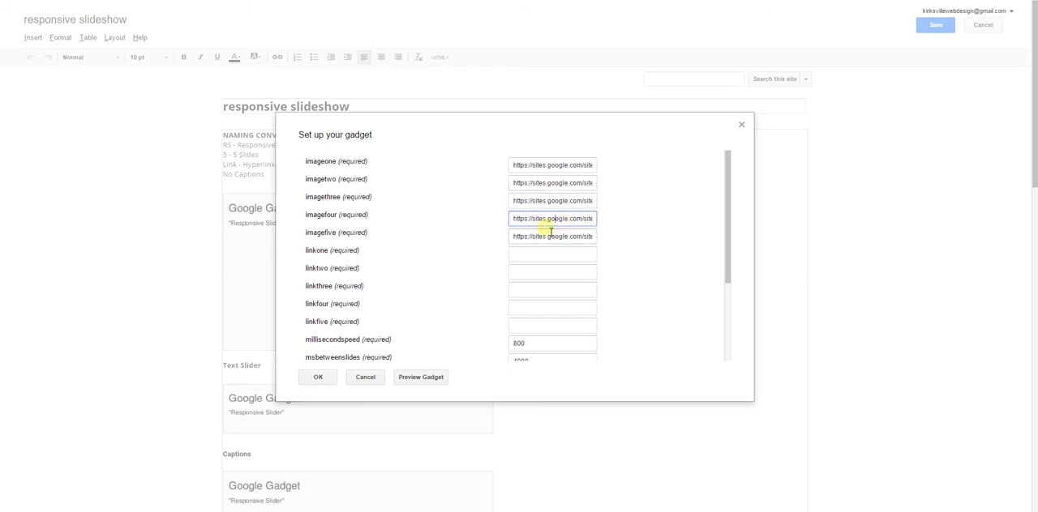
{"action": "left_click", "coordinate": [551, 254]}
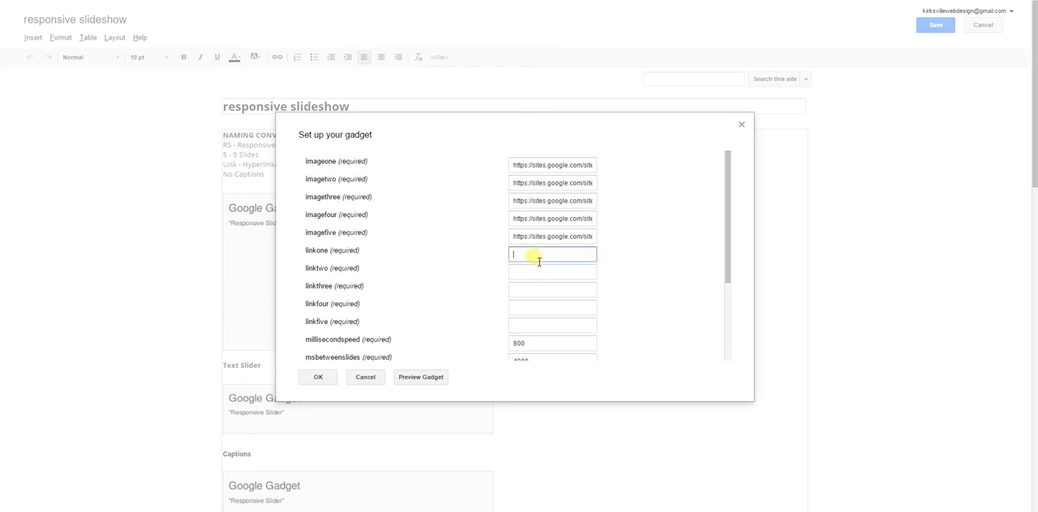
{"action": "scroll", "scroll_direction": "down", "scroll_amount": 3}
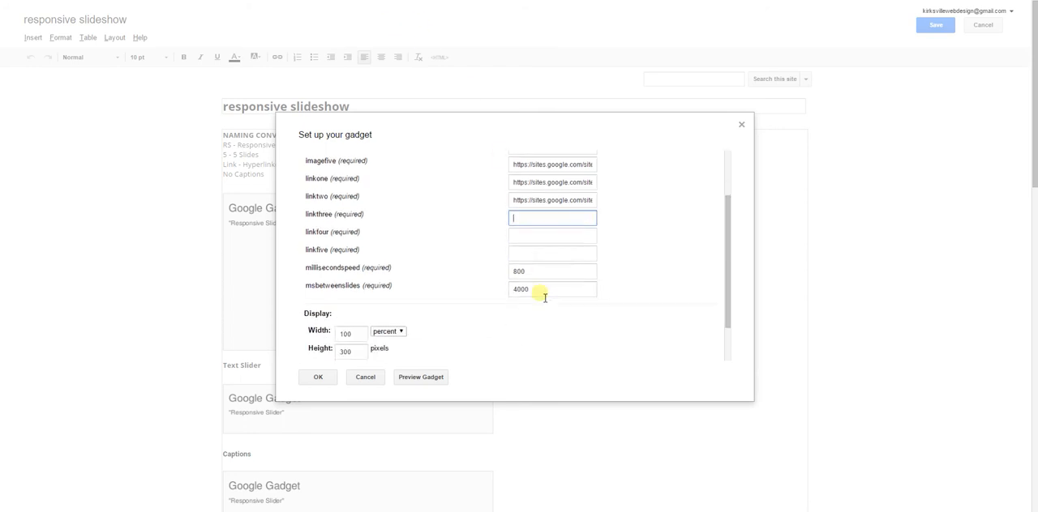
{"action": "scroll", "scroll_direction": "down", "scroll_amount": 3}
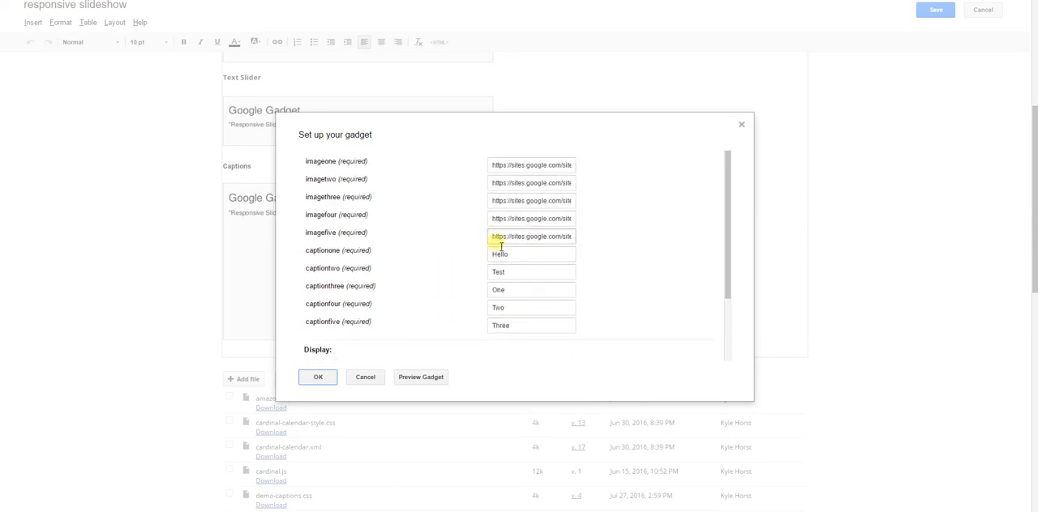
{"action": "left_click", "coordinate": [532, 254]}
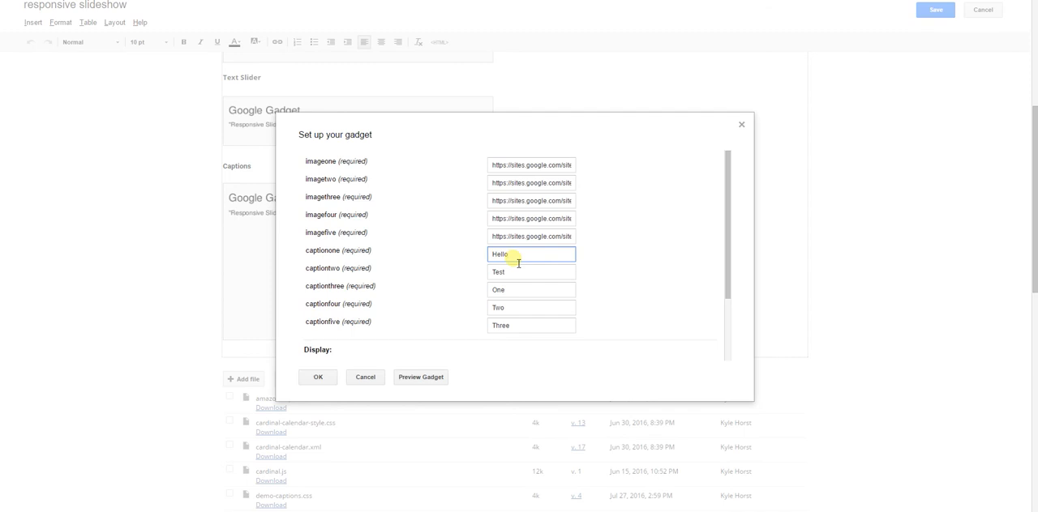
{"action": "mouse_move", "coordinate": [523, 258]}
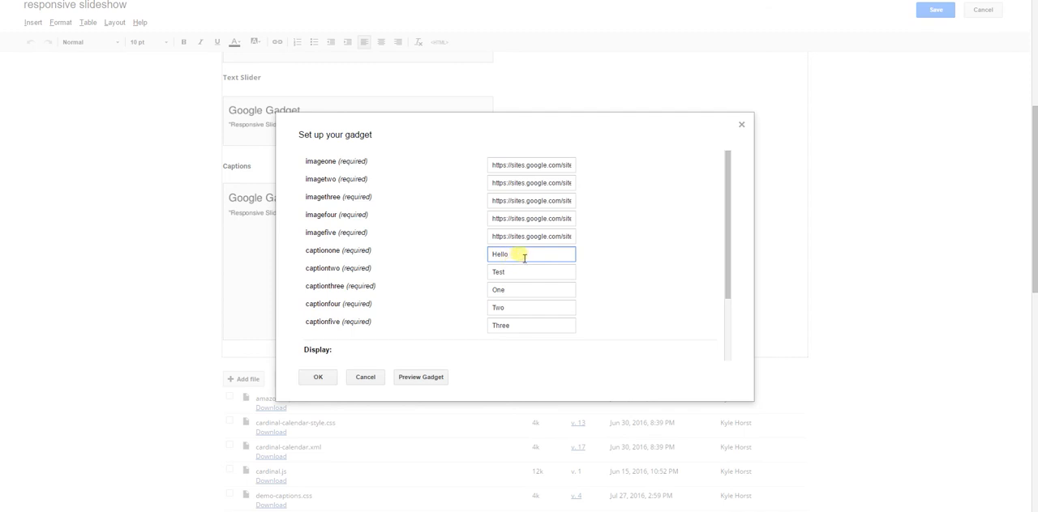
{"action": "mouse_move", "coordinate": [409, 322]}
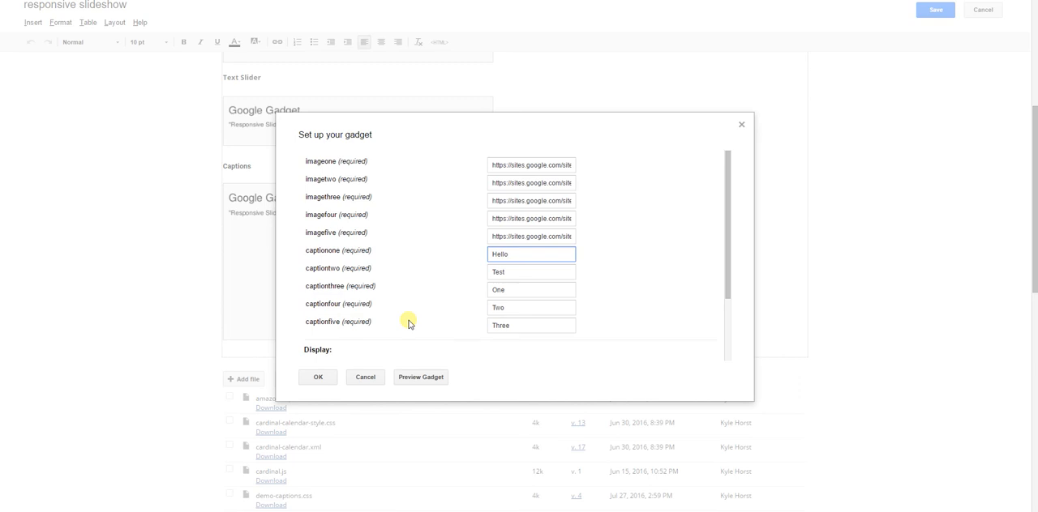
{"action": "mouse_move", "coordinate": [381, 379]}
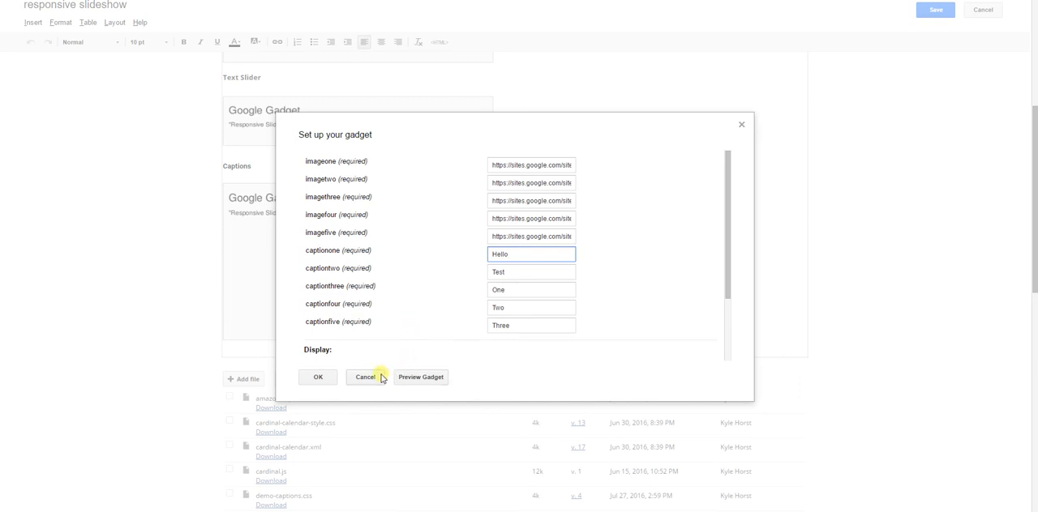
{"action": "left_click", "coordinate": [365, 377]}
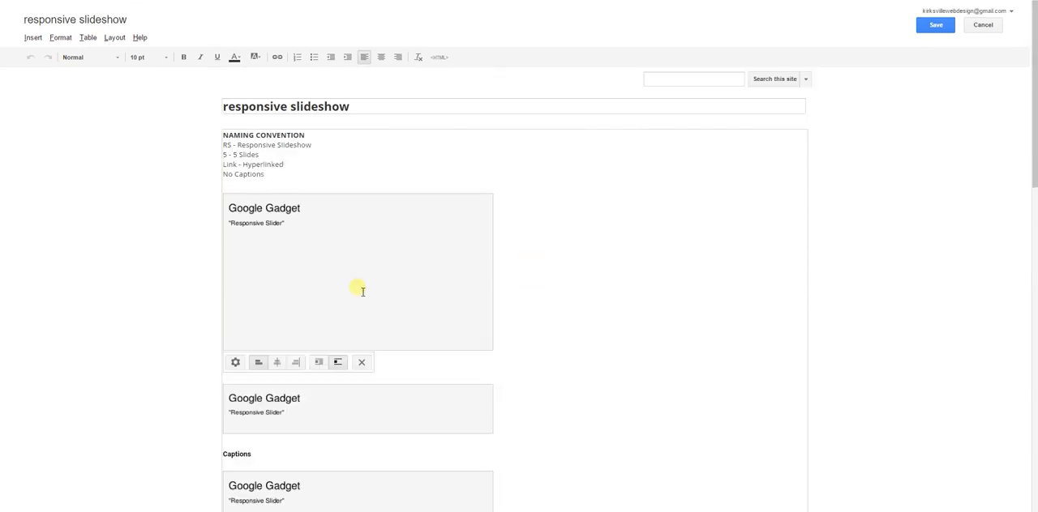
Step: Review the first slider's link setting, then save the page edits
{"action": "left_click", "coordinate": [235, 362]}
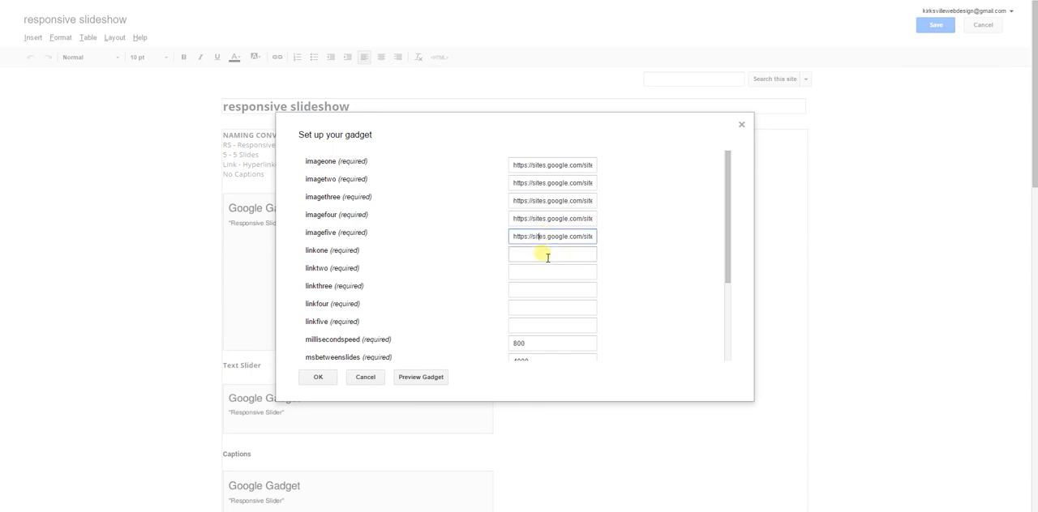
{"action": "left_click", "coordinate": [552, 254]}
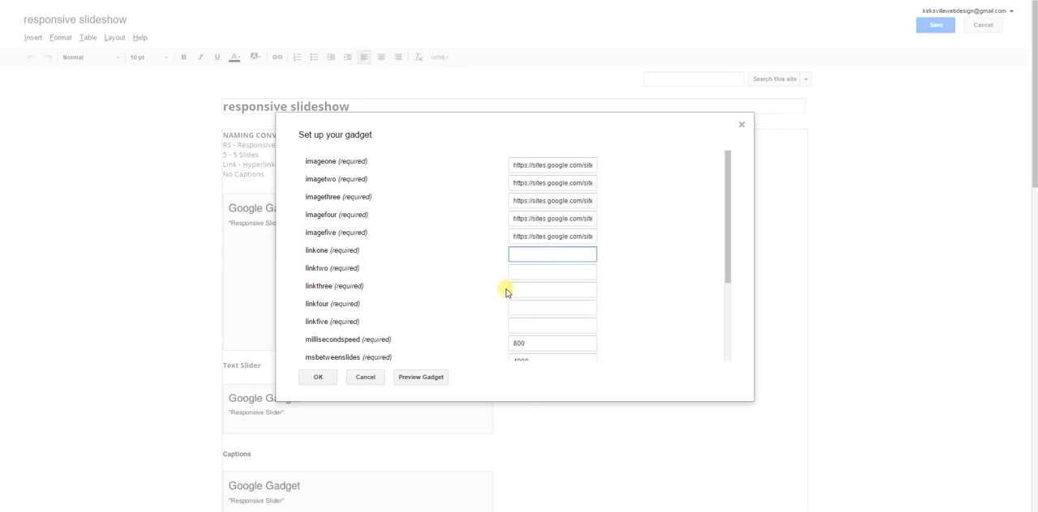
{"action": "mouse_move", "coordinate": [496, 306]}
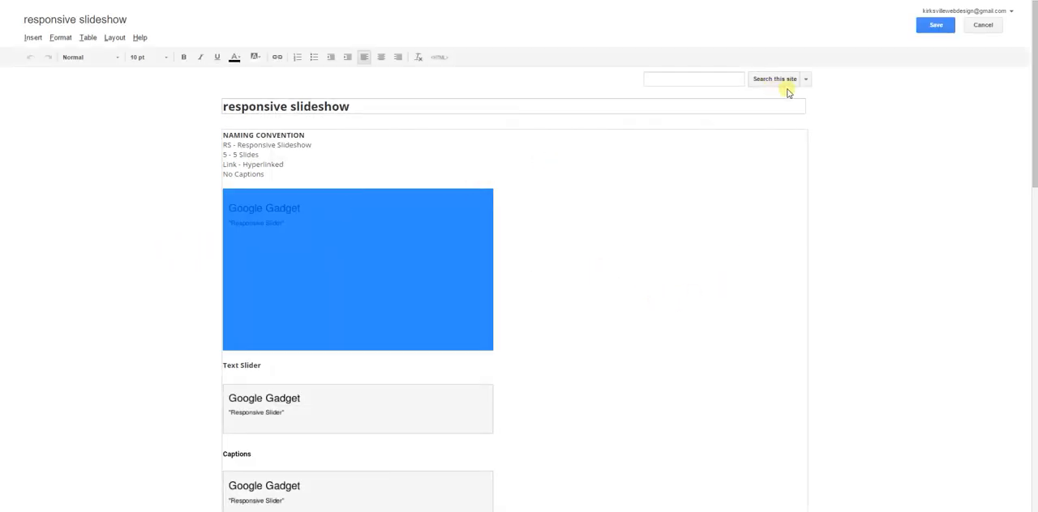
{"action": "left_click", "coordinate": [935, 25]}
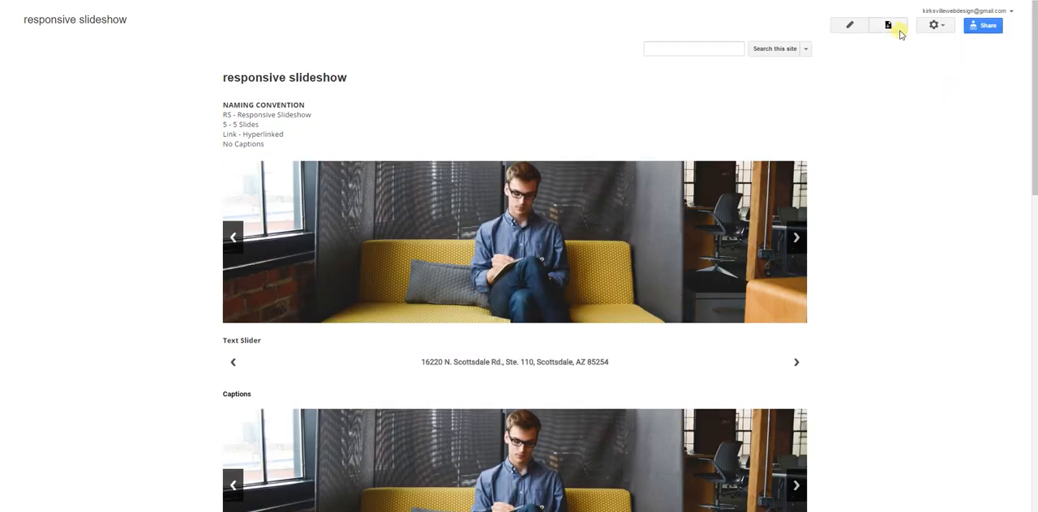
Step: Create a new top-level page named 'Page'
{"action": "left_click", "coordinate": [887, 25]}
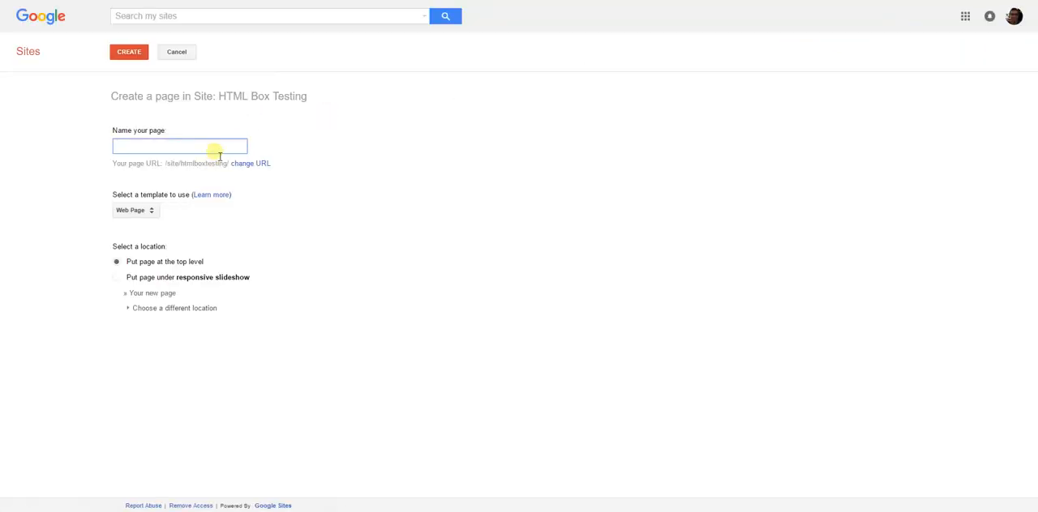
{"action": "type", "text": "Page"}
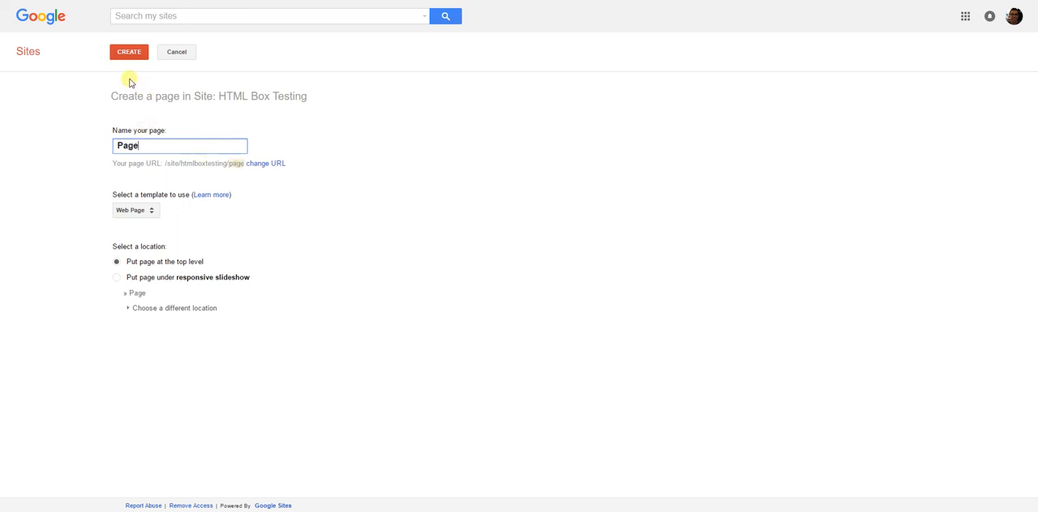
{"action": "left_click", "coordinate": [129, 51]}
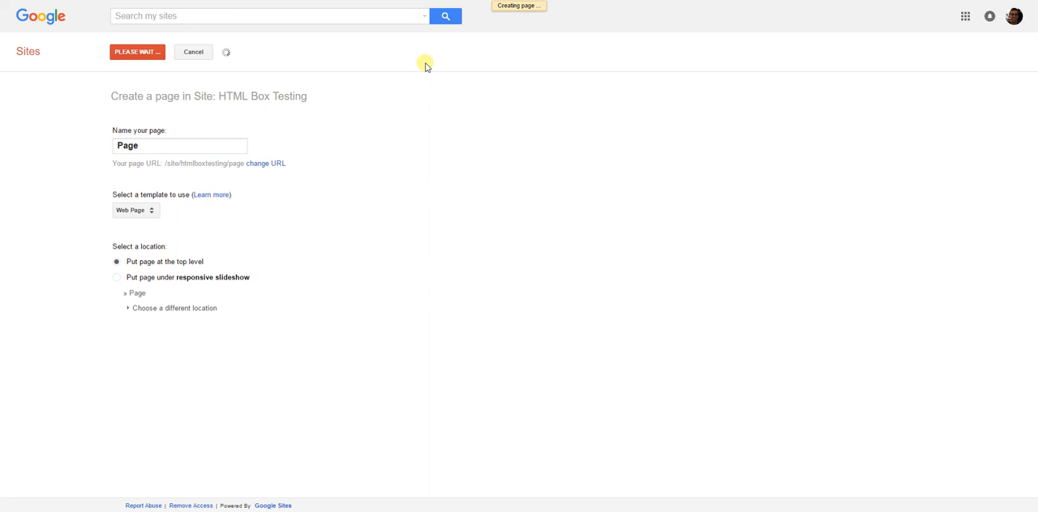
{"action": "left_click", "coordinate": [137, 52]}
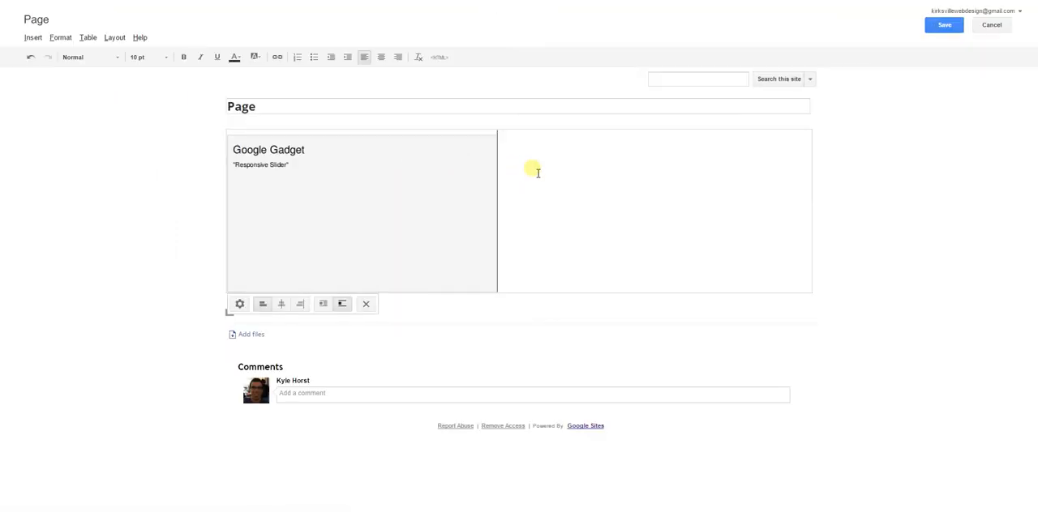
{"action": "mouse_move", "coordinate": [532, 163]}
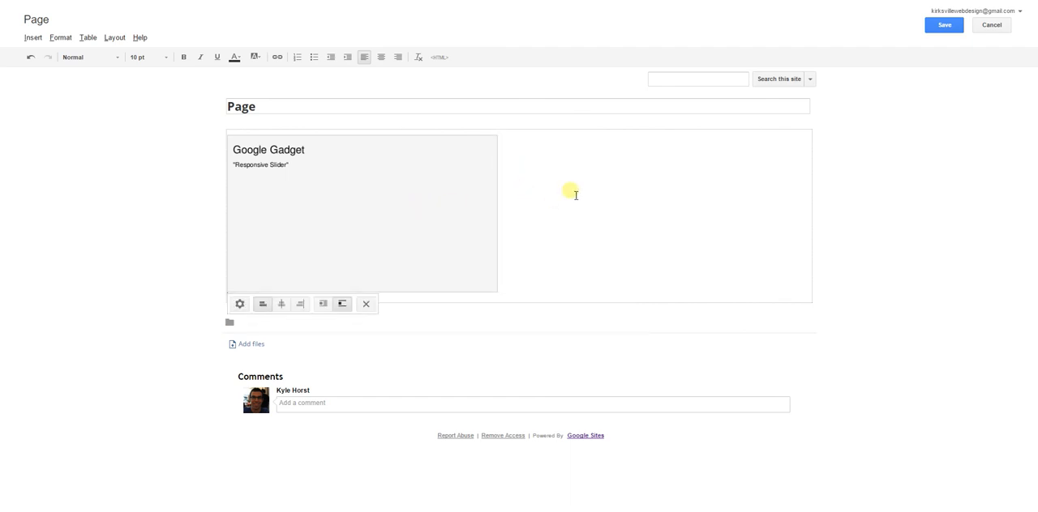
{"action": "left_click", "coordinate": [240, 303]}
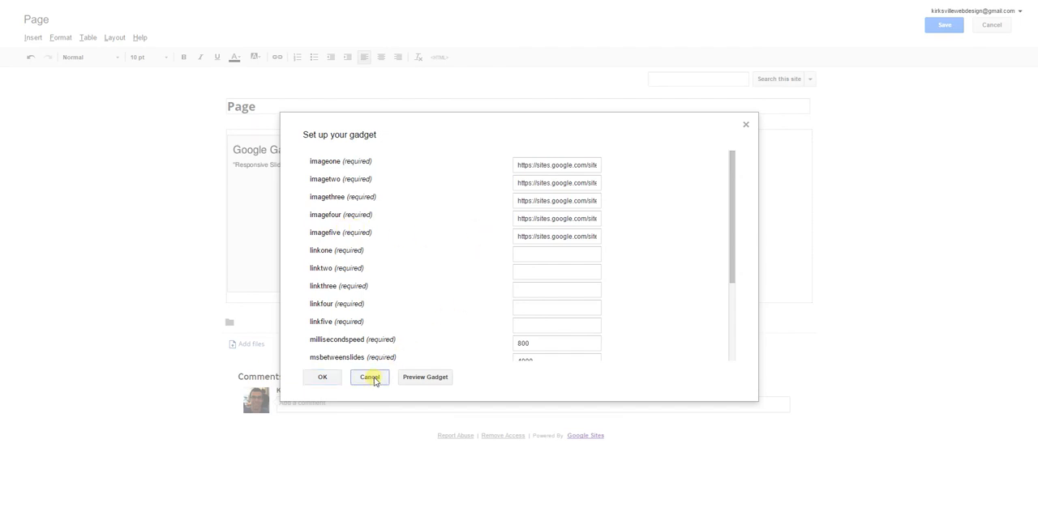
{"action": "left_click", "coordinate": [370, 377]}
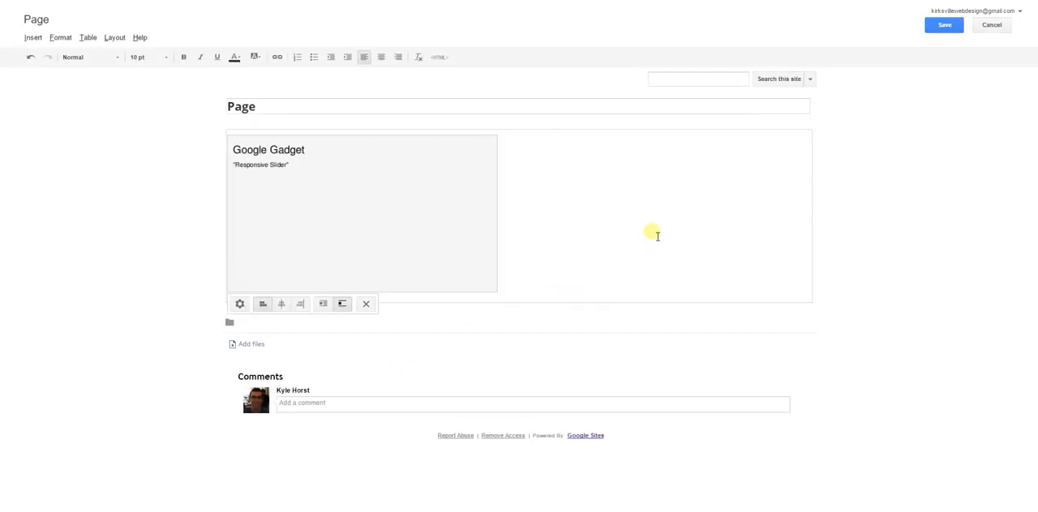
{"action": "mouse_move", "coordinate": [655, 212]}
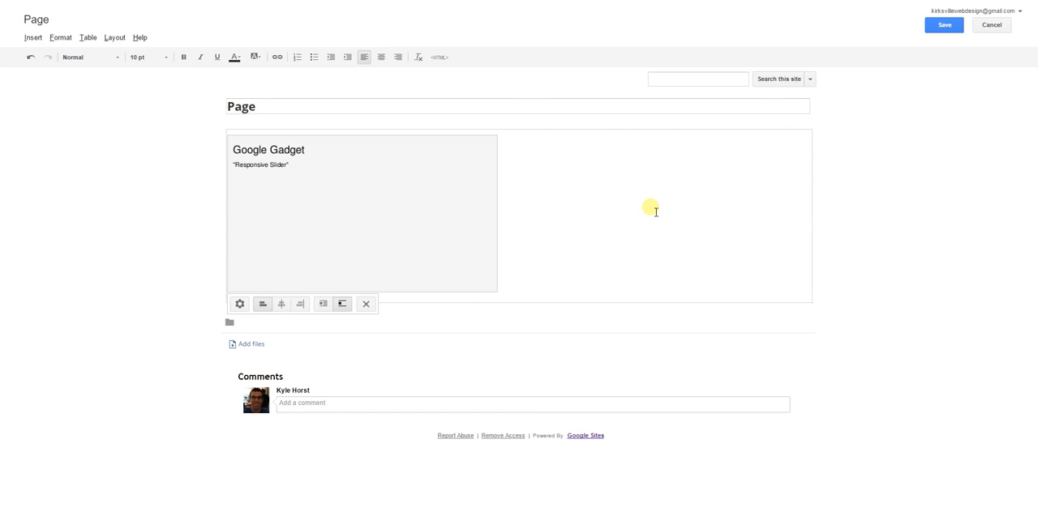
{"action": "mouse_move", "coordinate": [600, 153]}
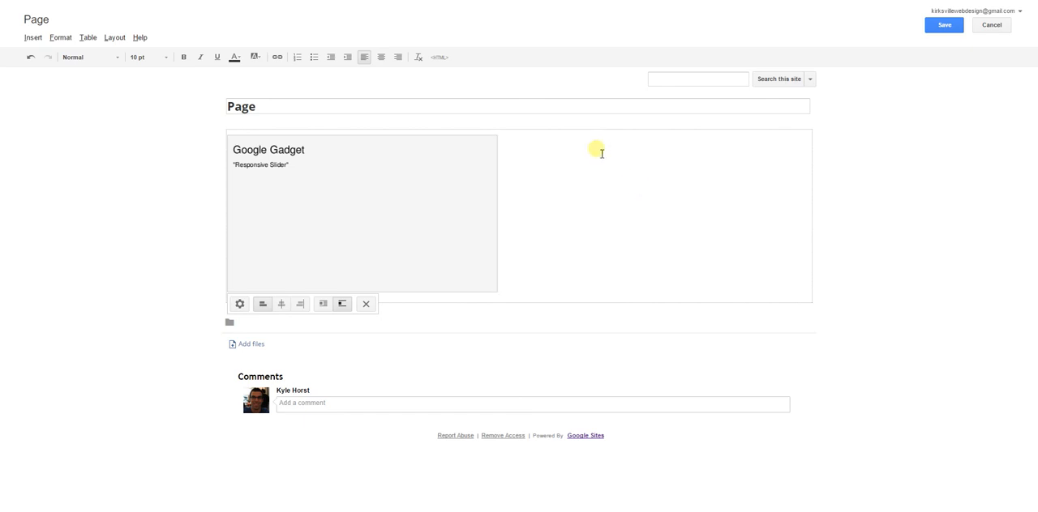